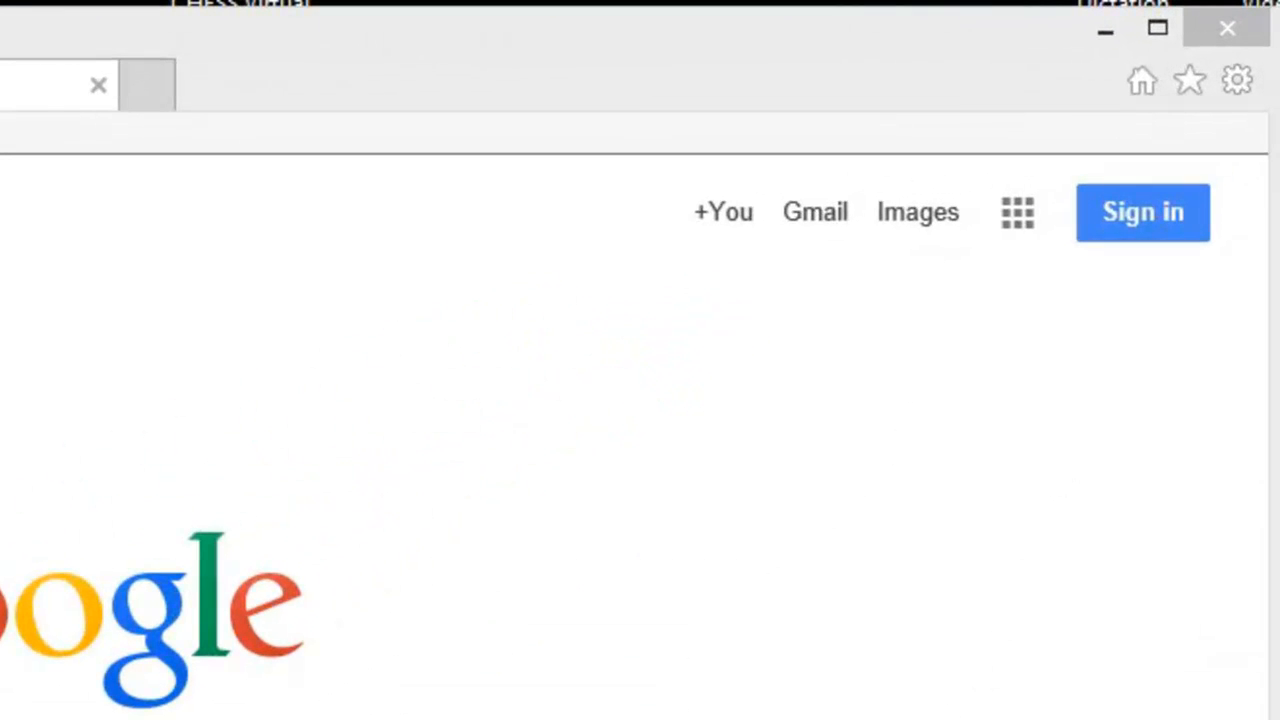
Sign in to the Google account from the homepage with the account password
left_click(1142, 212)
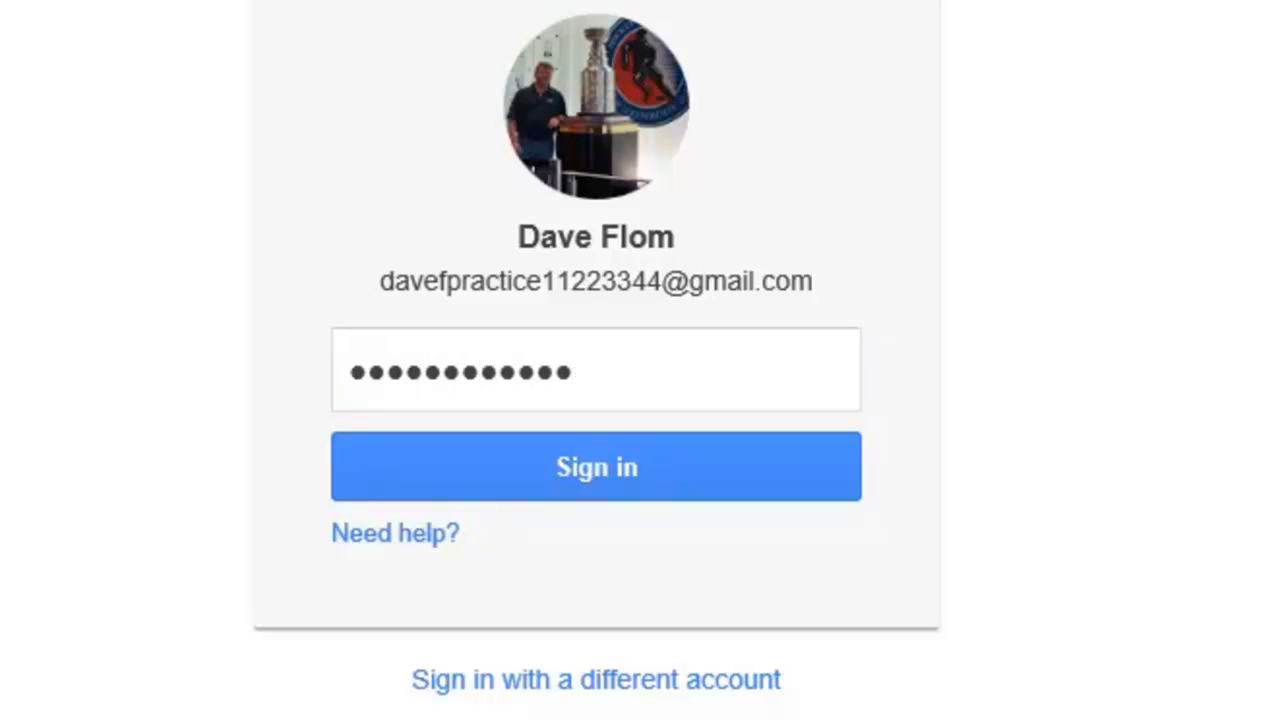
left_click(596, 466)
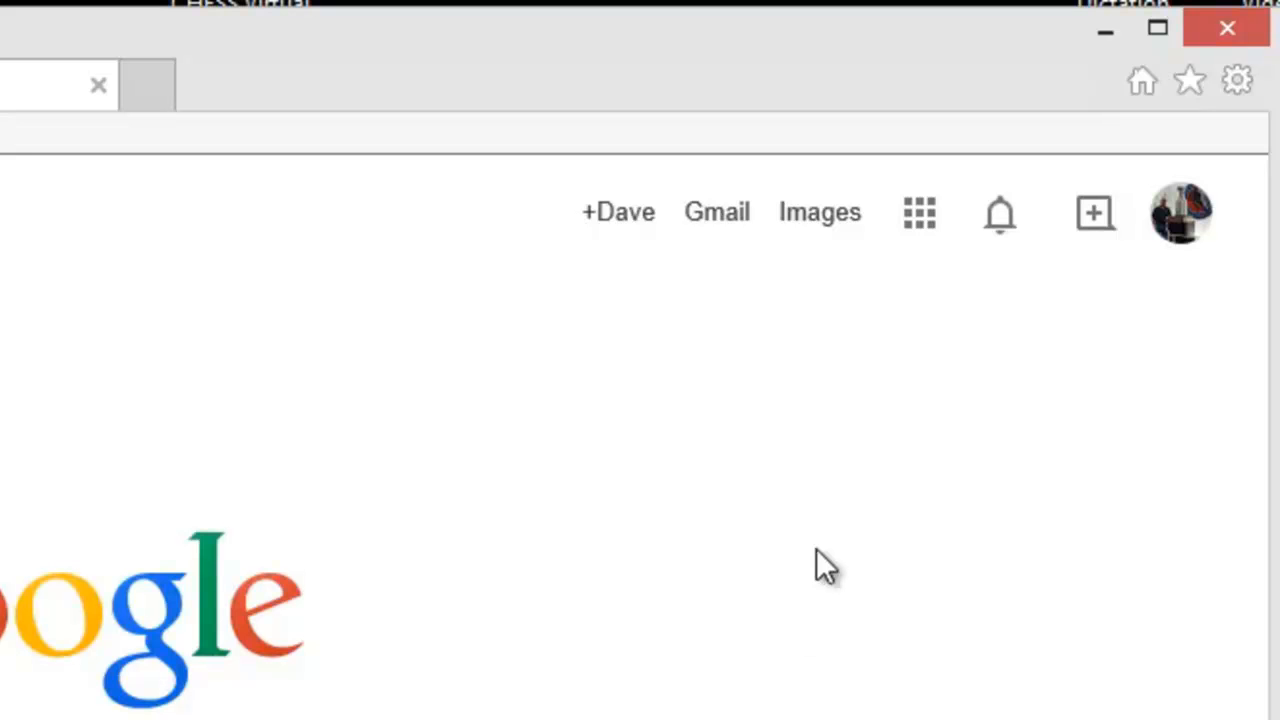
Open the Google Account settings page via the profile picture's Account link
left_click(1180, 212)
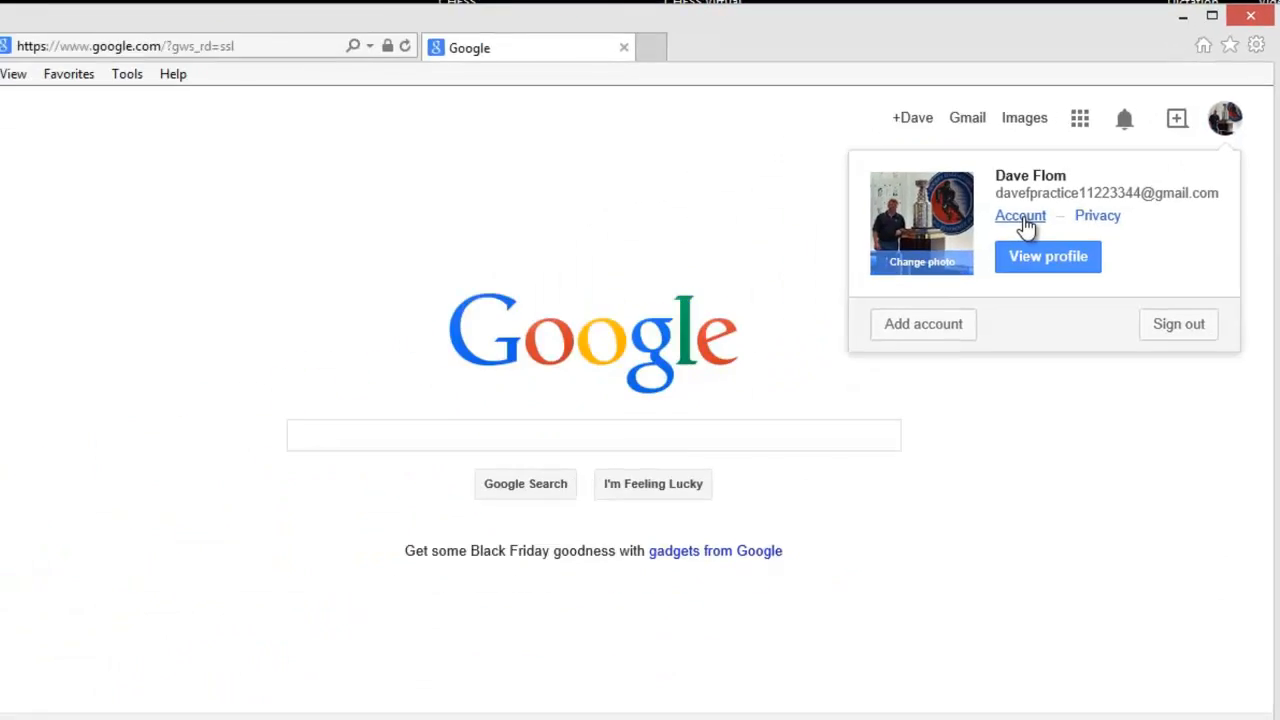
left_click(1020, 216)
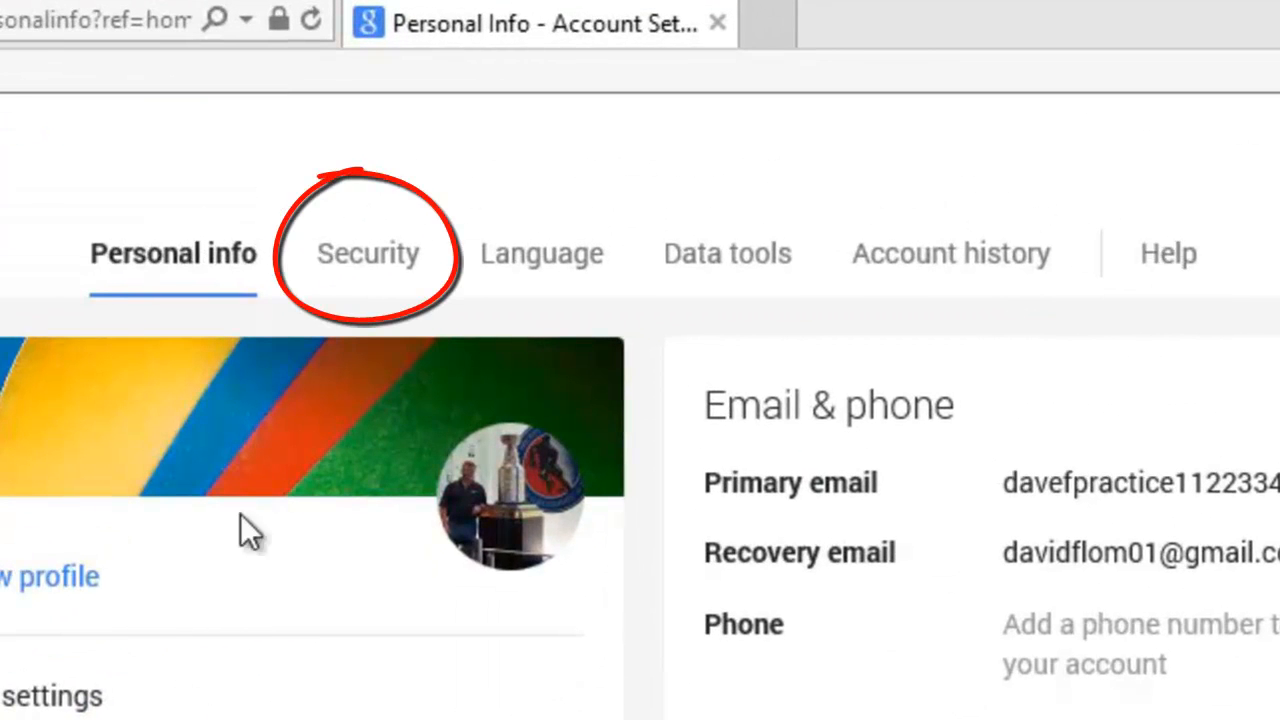
Switch the account settings to the Security section
left_click(368, 252)
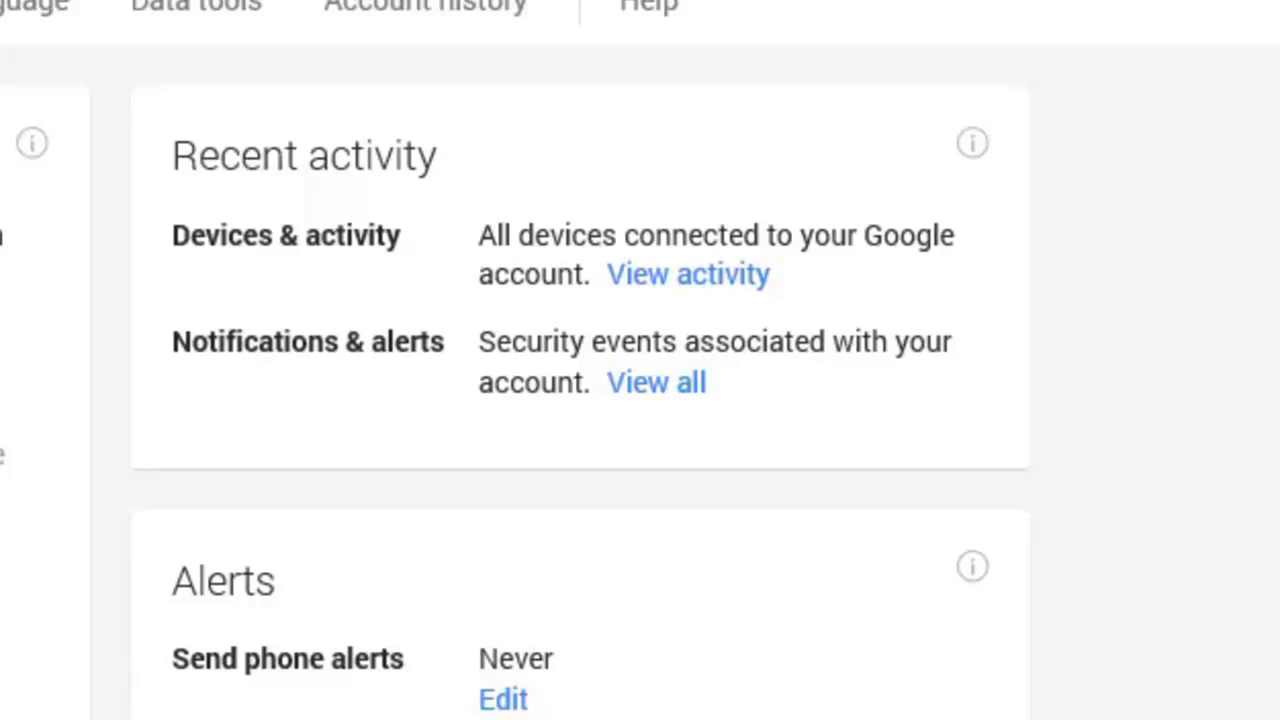
mouse_move(684, 340)
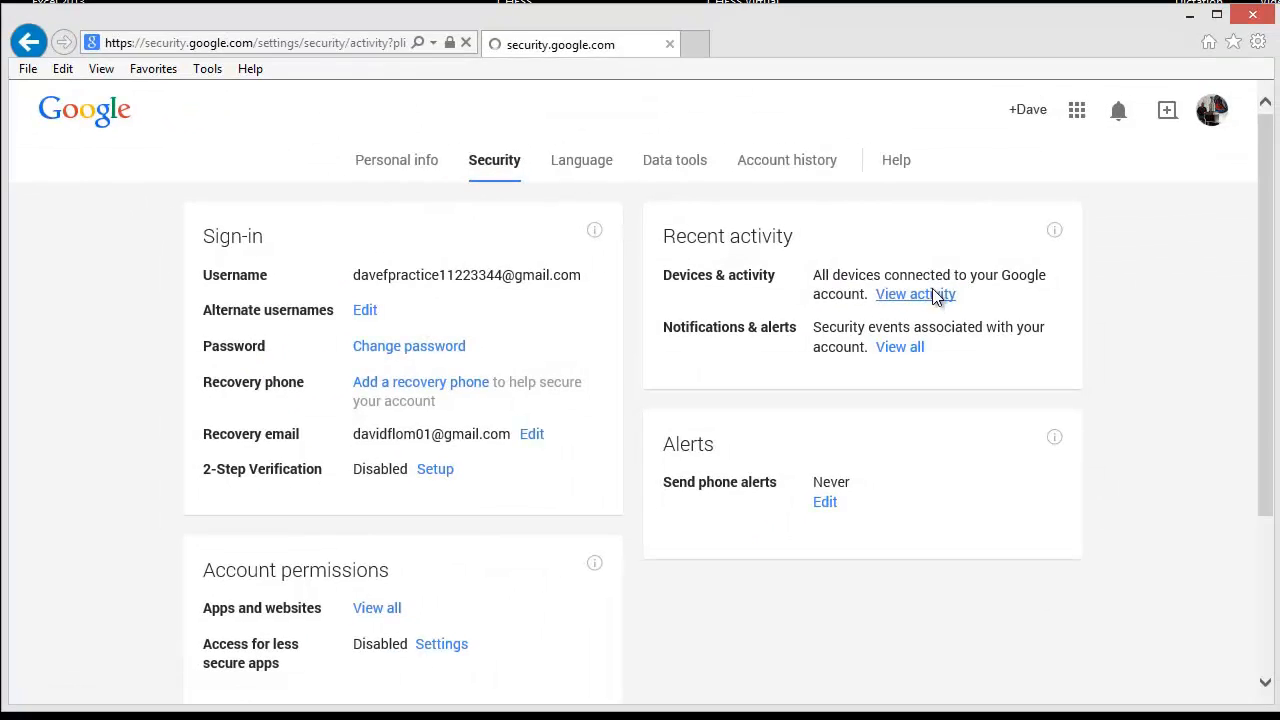
View the Devices & activity list of Windows devices that accessed the account
left_click(914, 294)
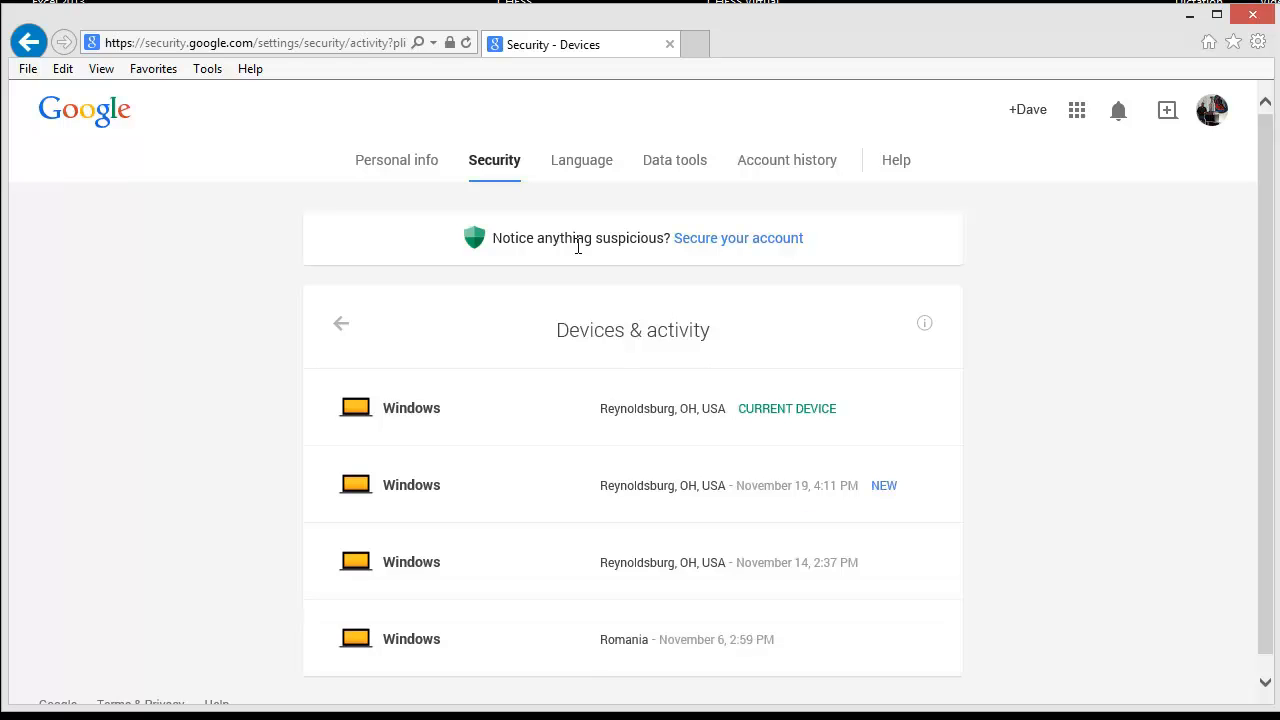
Go back from Devices & activity to the Security sign-in settings overview
left_click(28, 42)
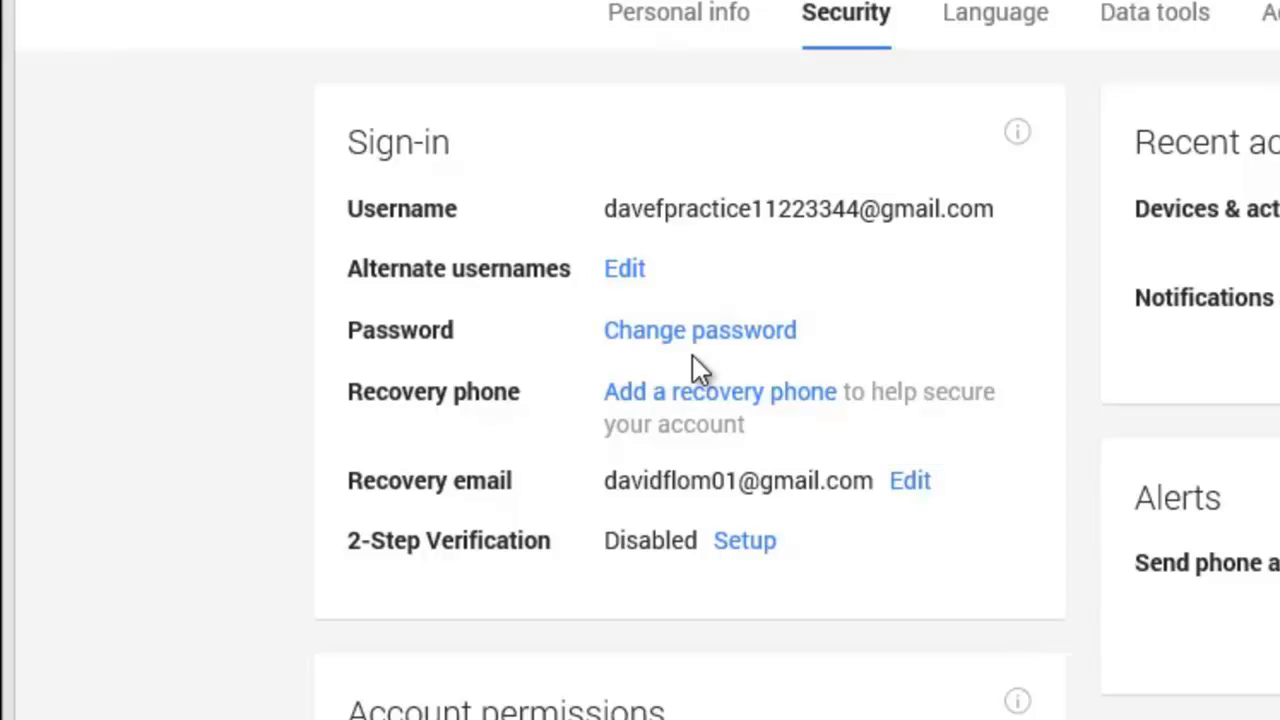
mouse_move(1210, 604)
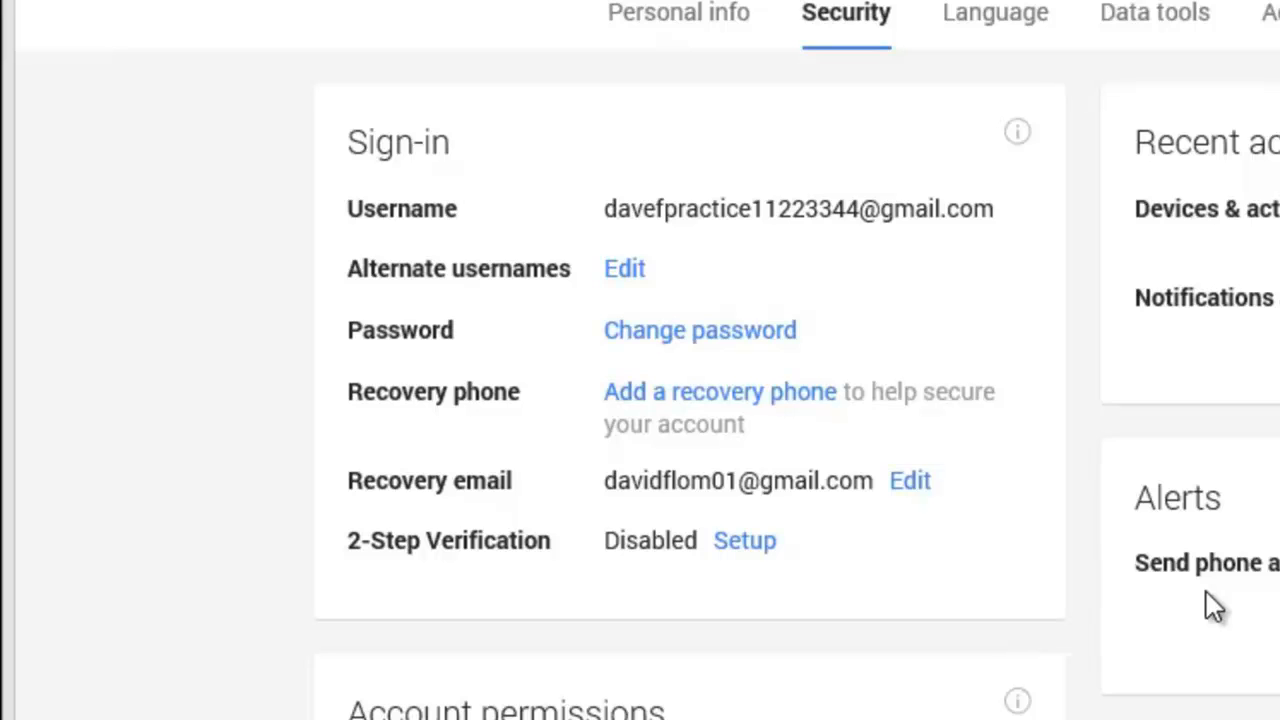
Visit the Change password page and return to the Security sign-in settings
left_click(700, 330)
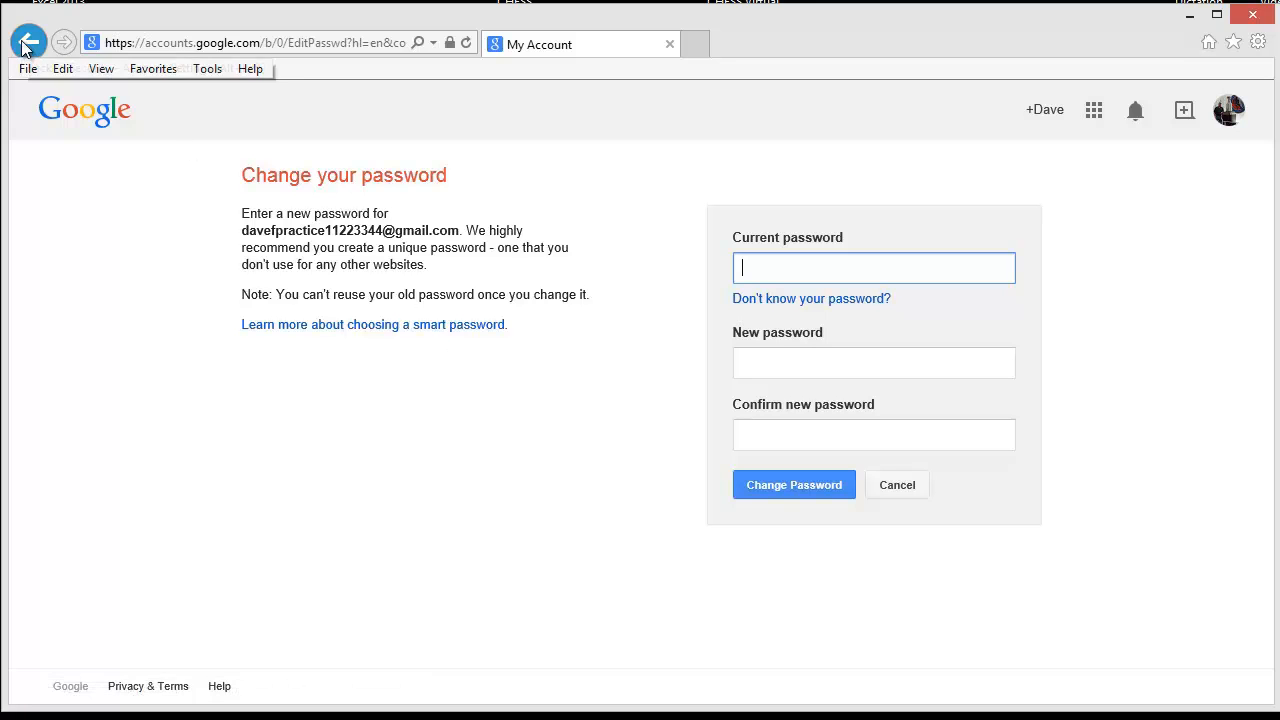
left_click(24, 42)
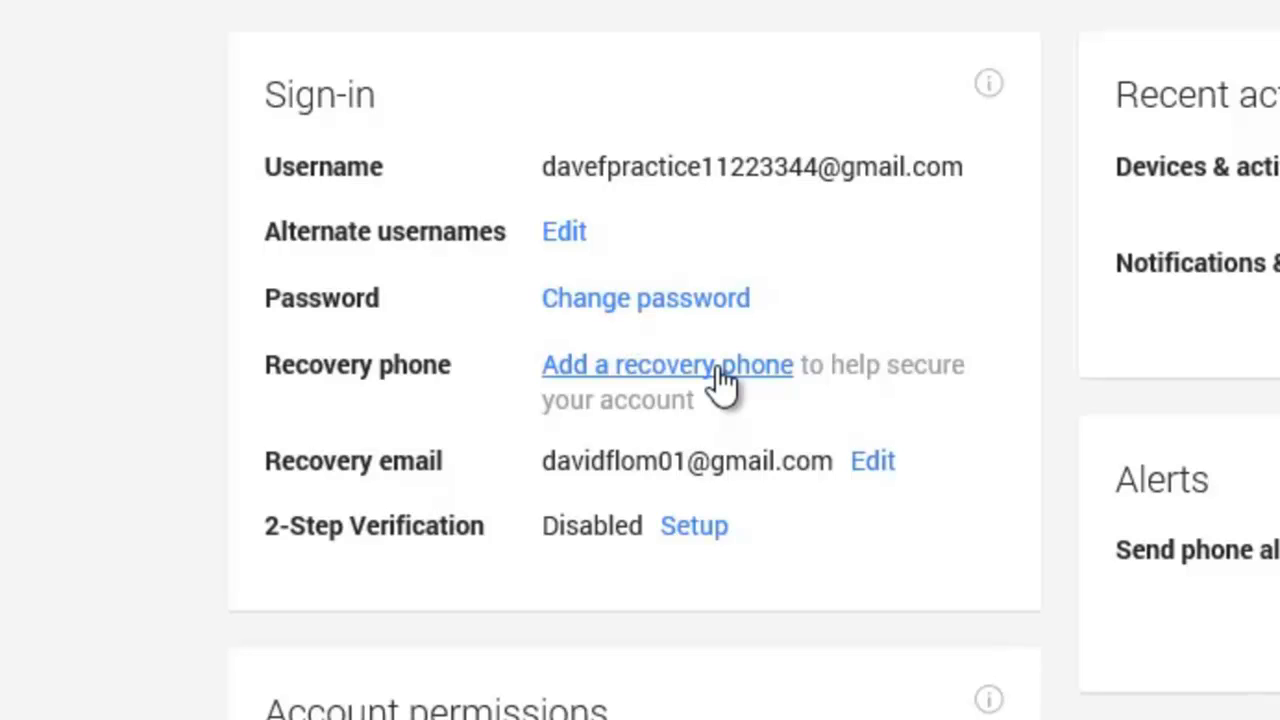
mouse_move(720, 400)
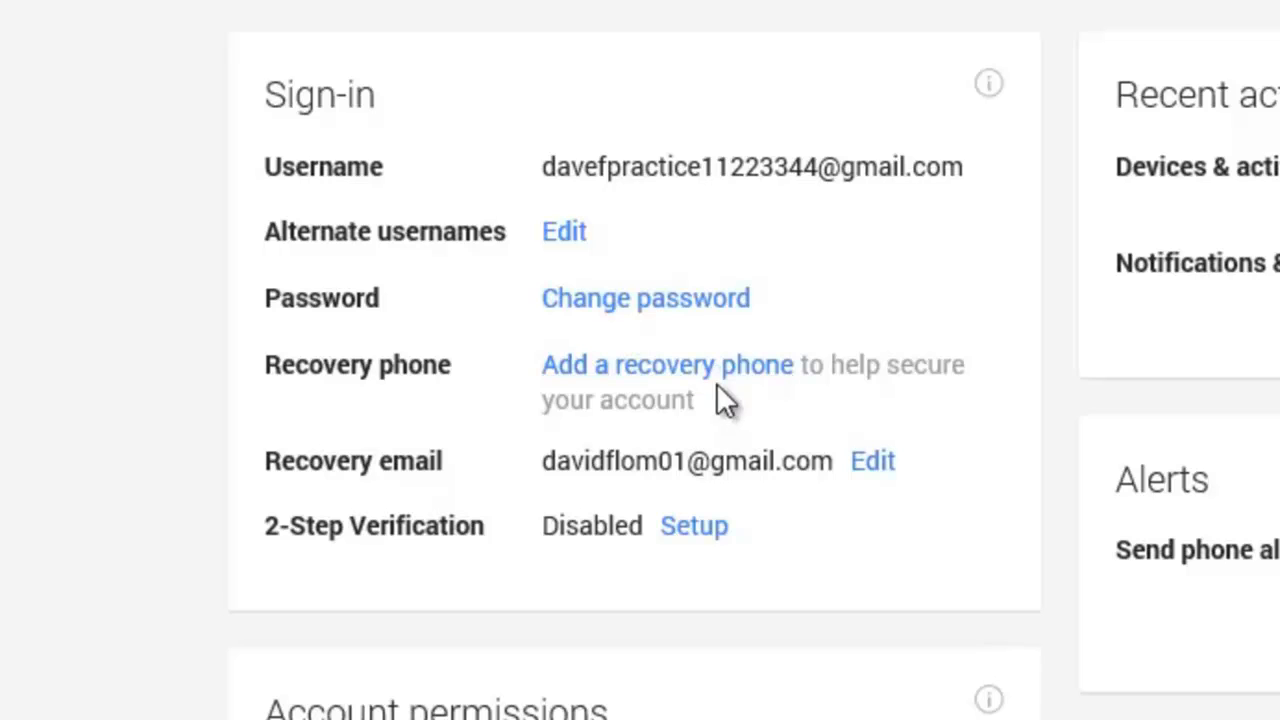
mouse_move(762, 472)
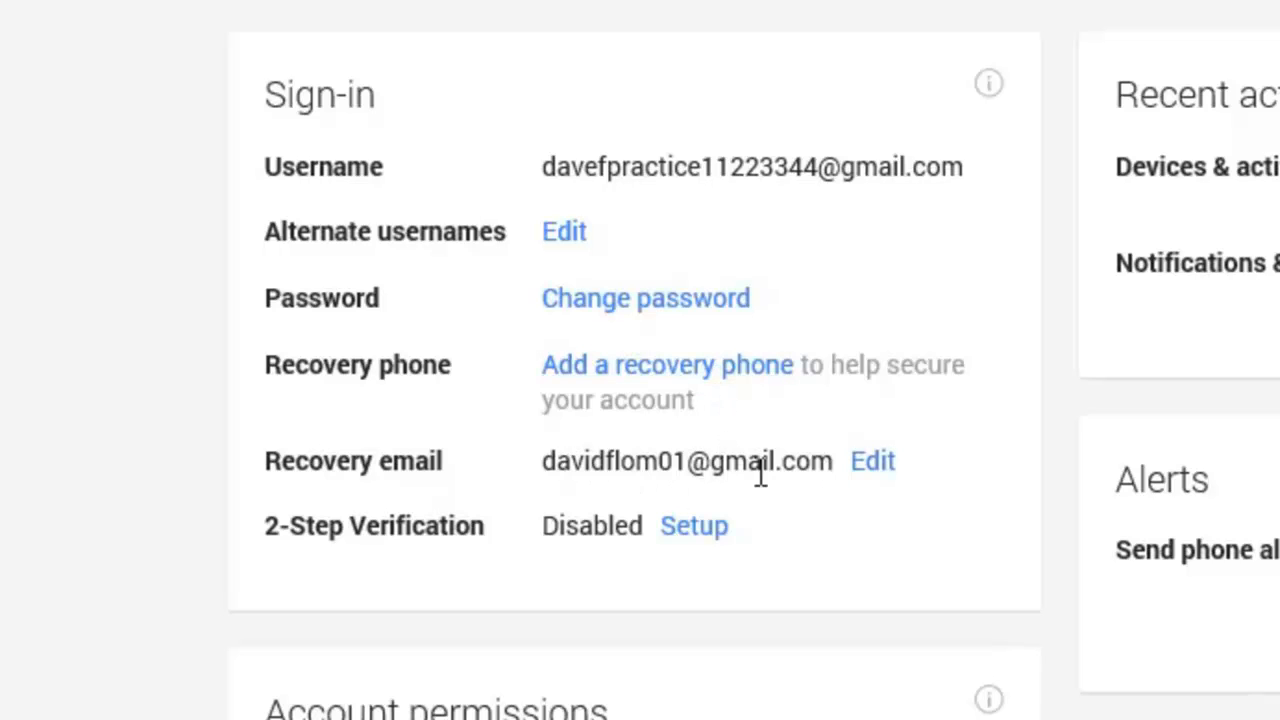
mouse_move(744, 560)
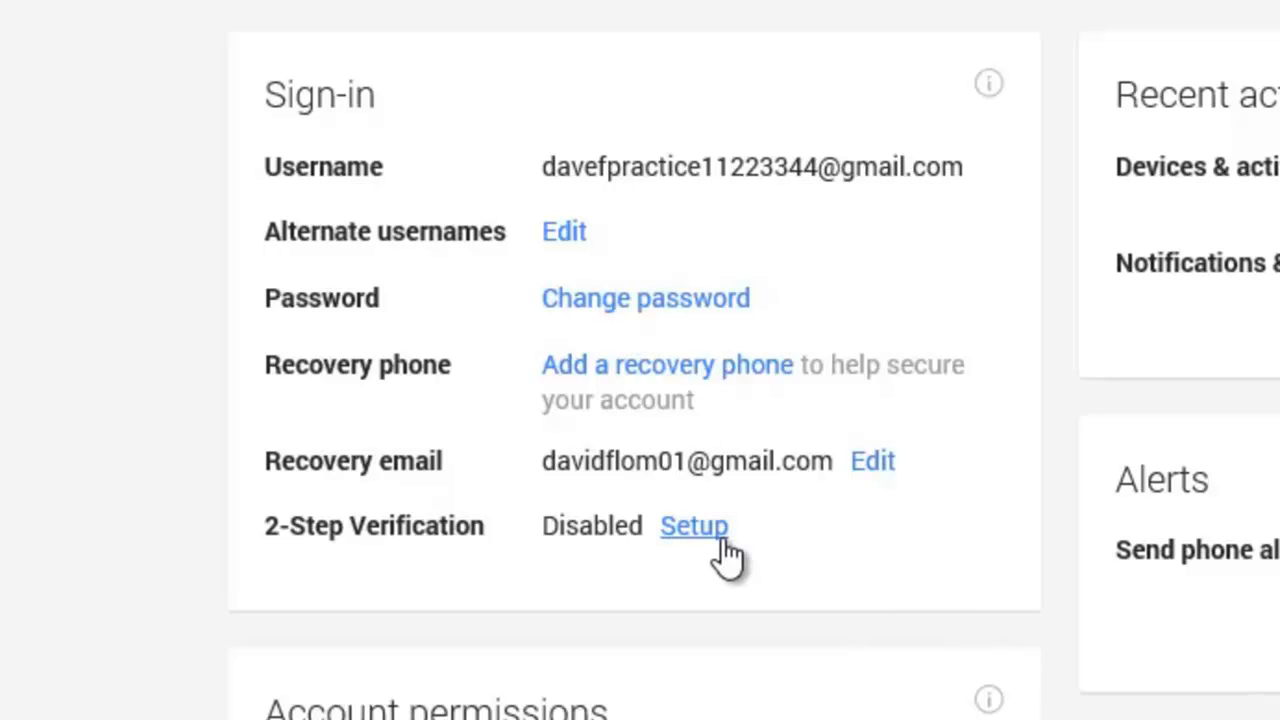
mouse_move(1016, 690)
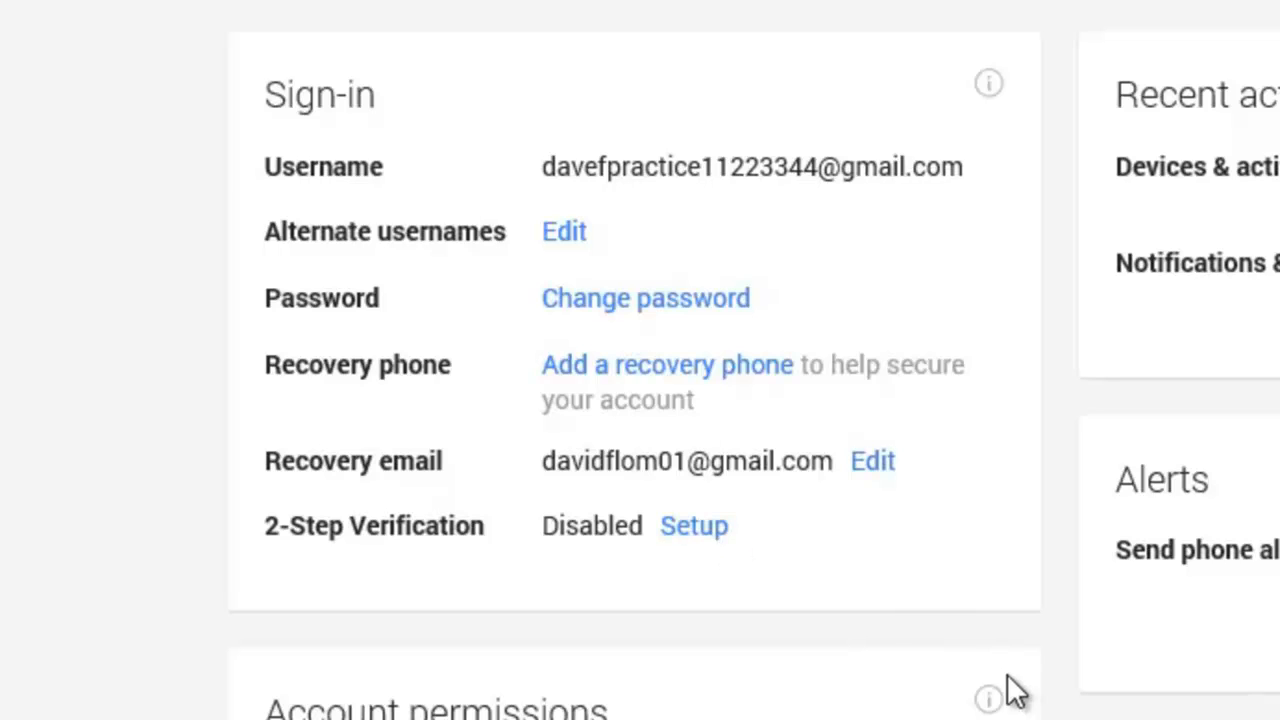
mouse_move(638, 588)
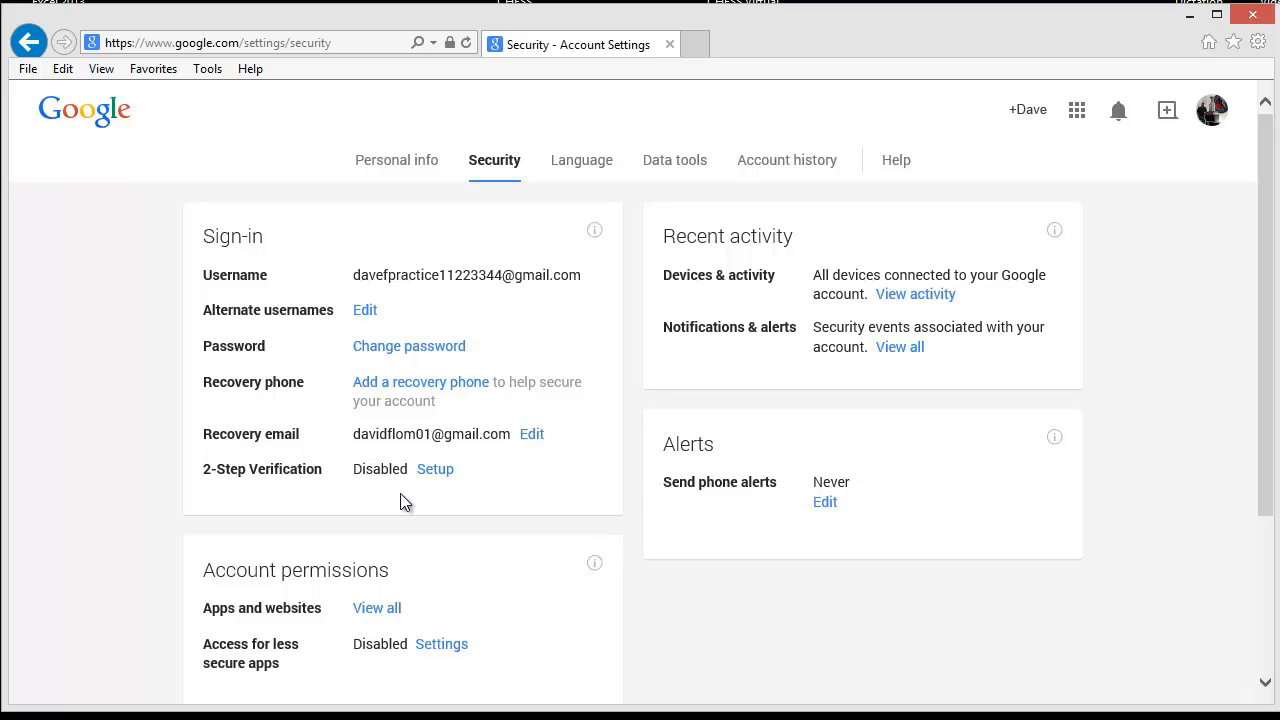
mouse_move(436, 468)
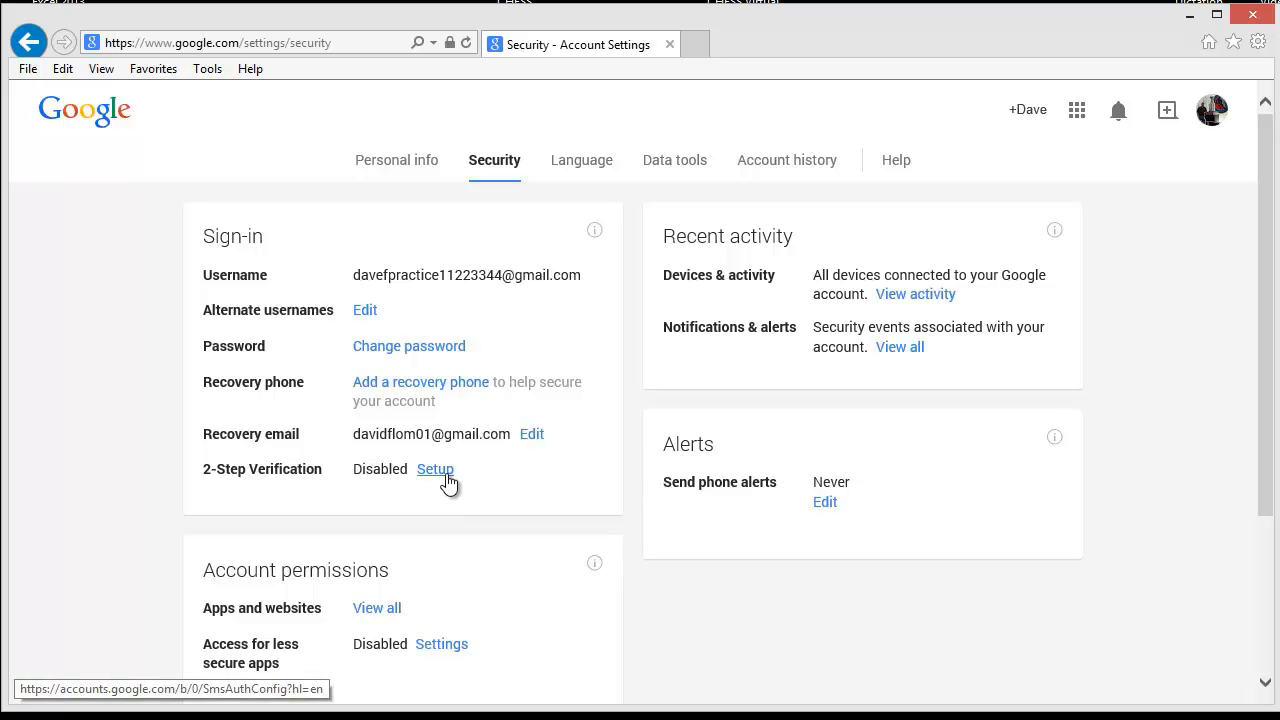
Start 2-Step Verification setup and enter the phone number that should receive codes
left_click(436, 468)
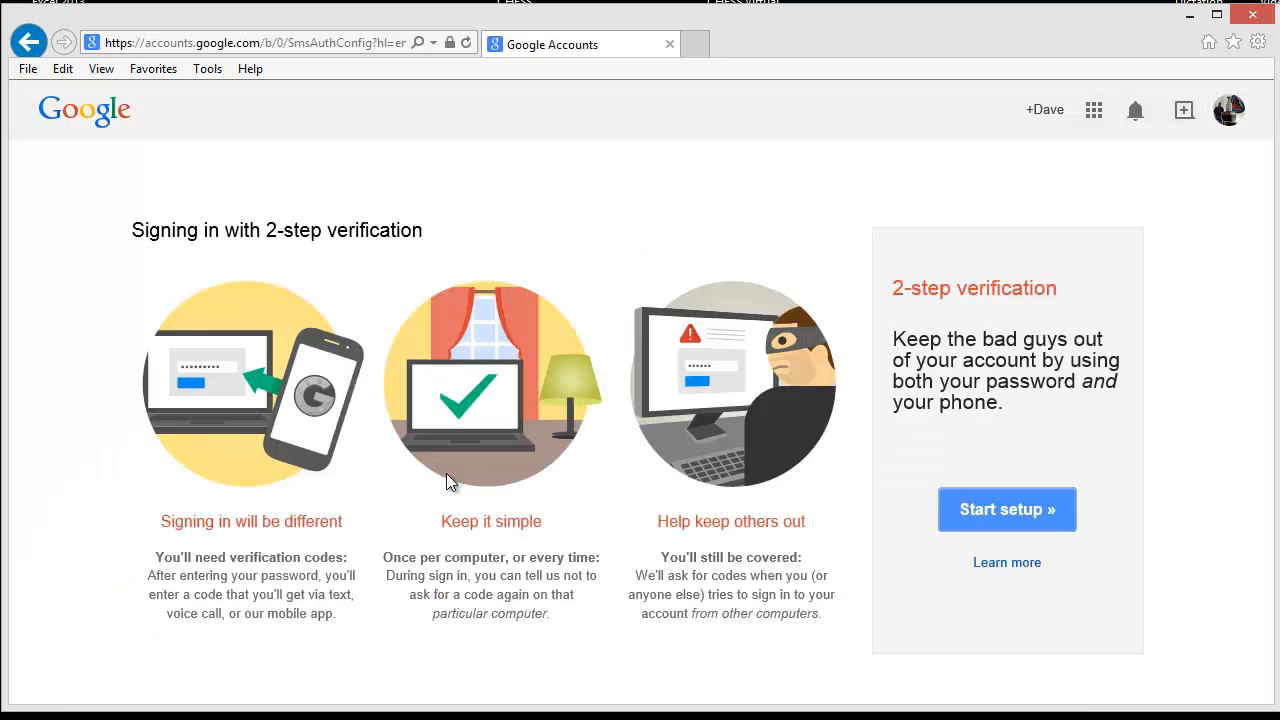
mouse_move(836, 544)
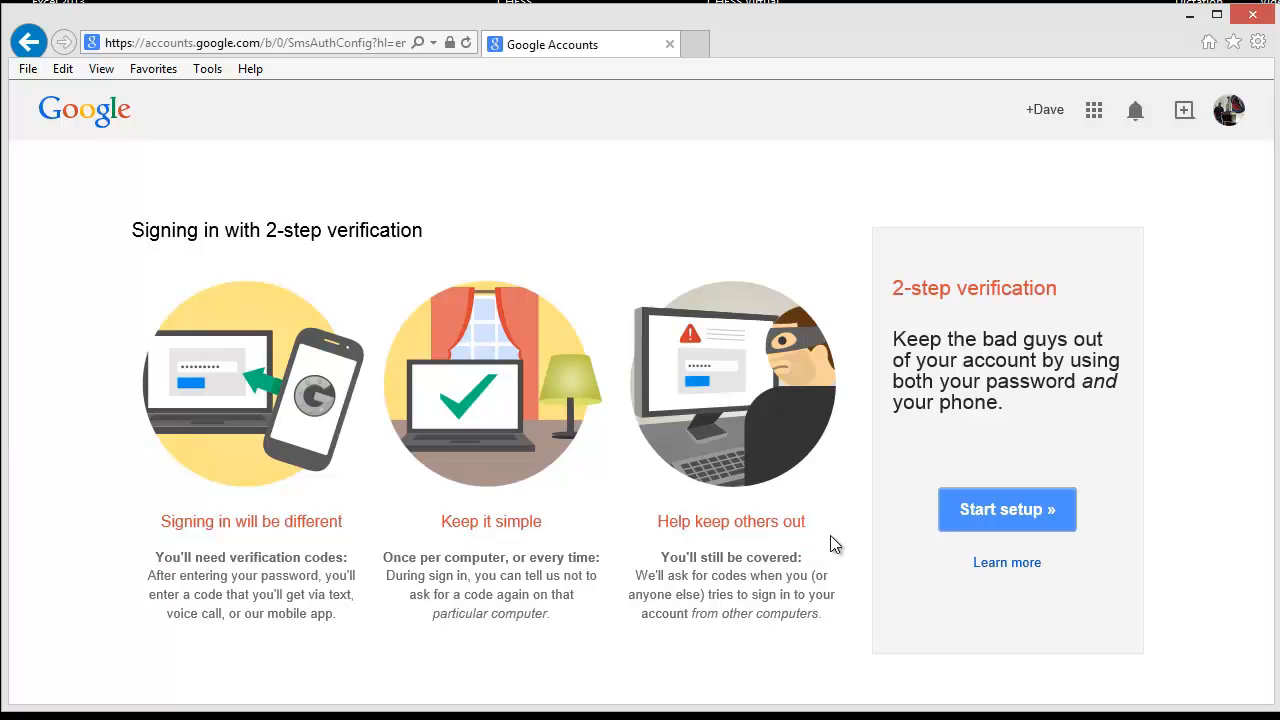
left_click(1006, 510)
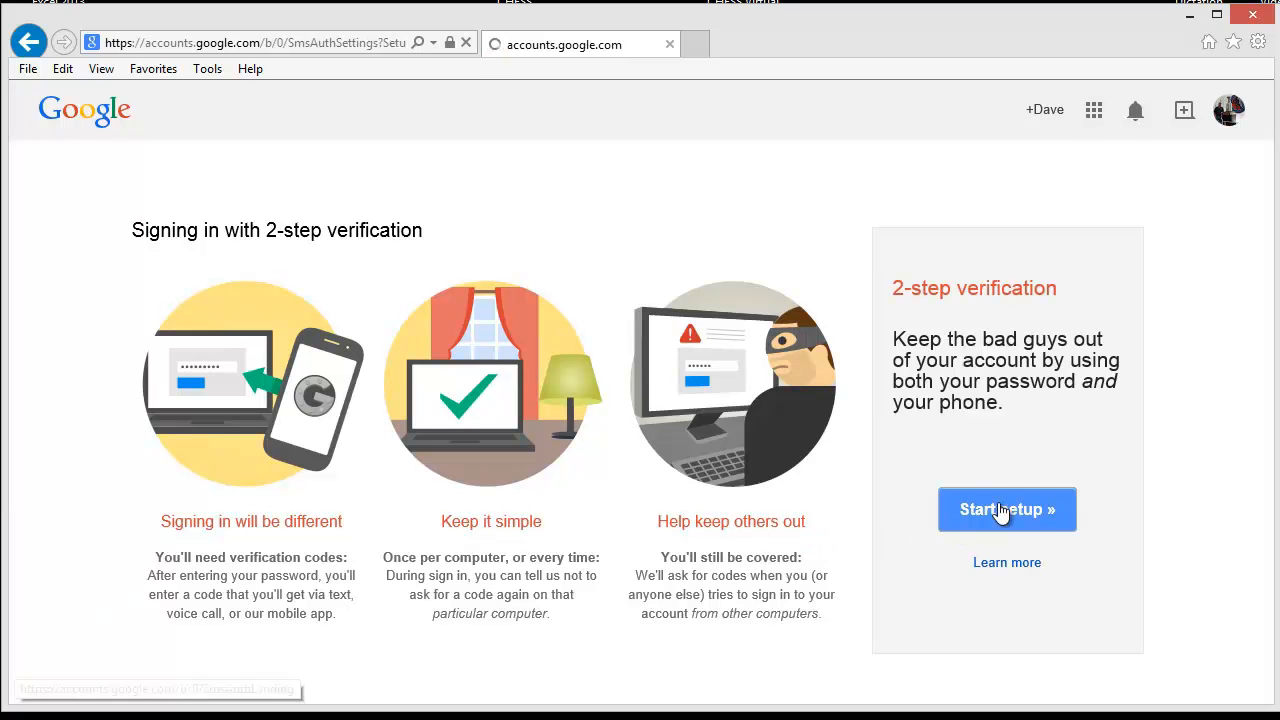
left_click(1006, 510)
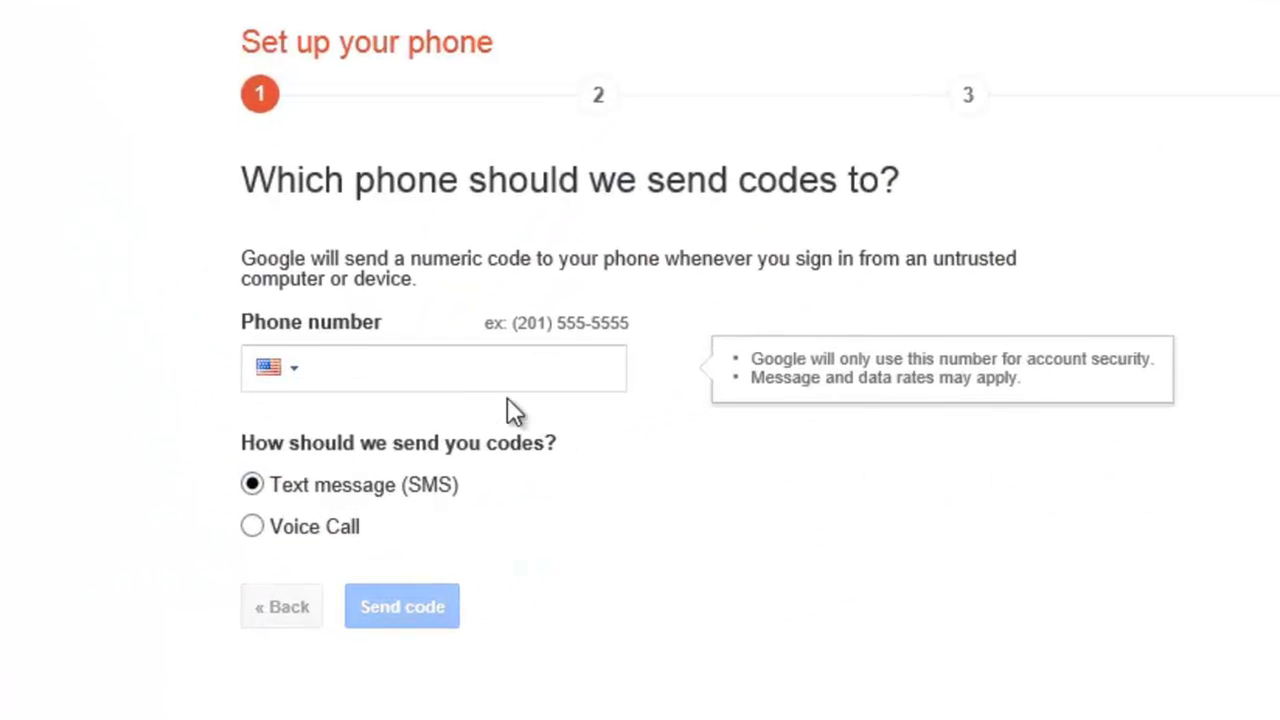
left_click(432, 368)
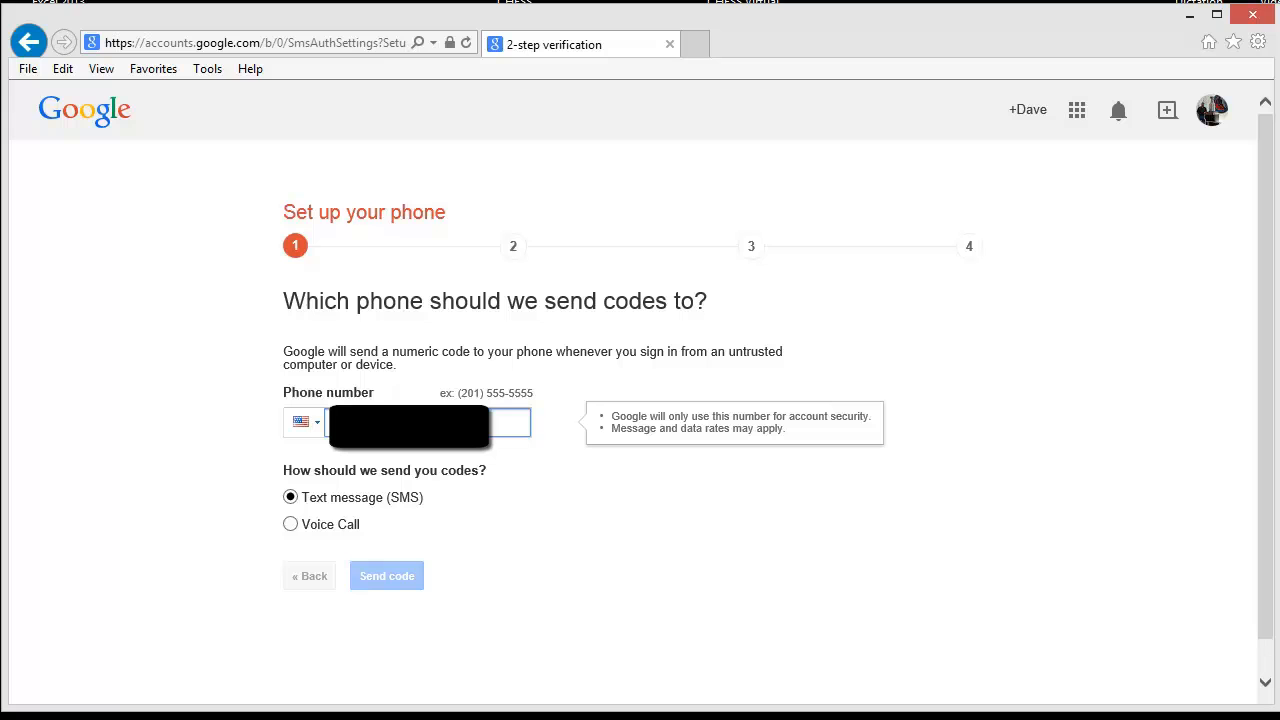
left_click(408, 424)
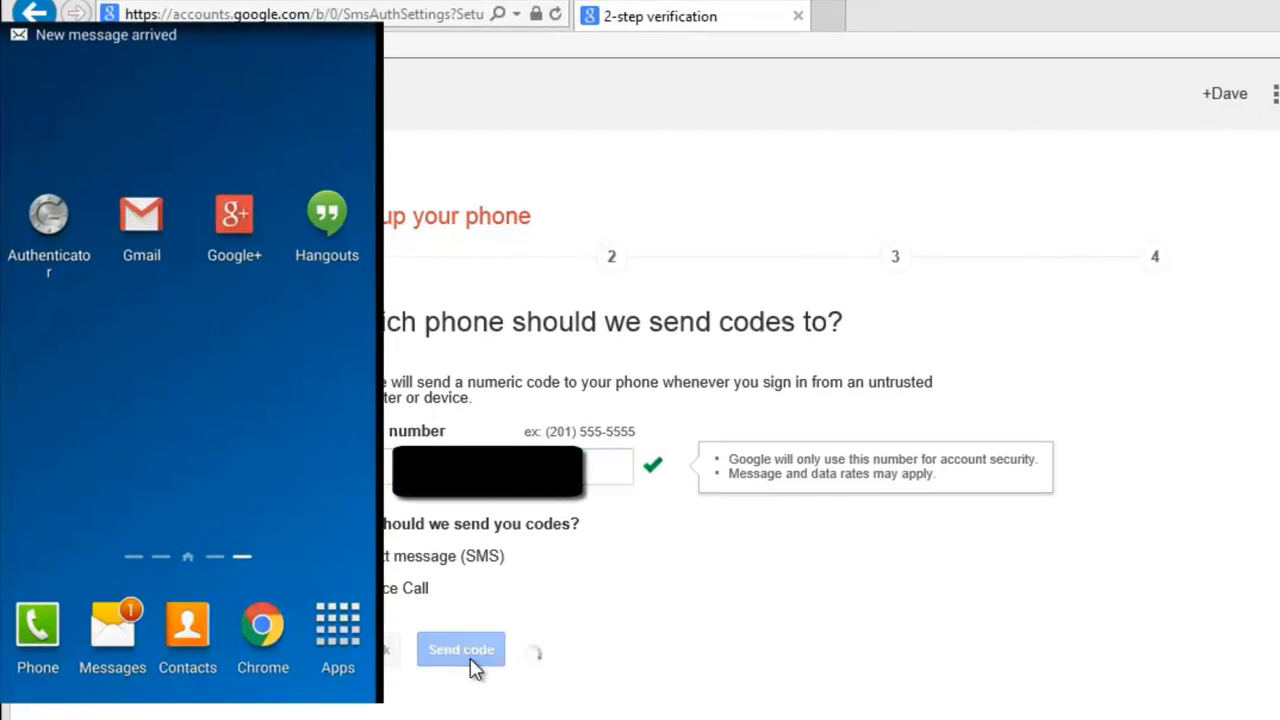
left_click(460, 648)
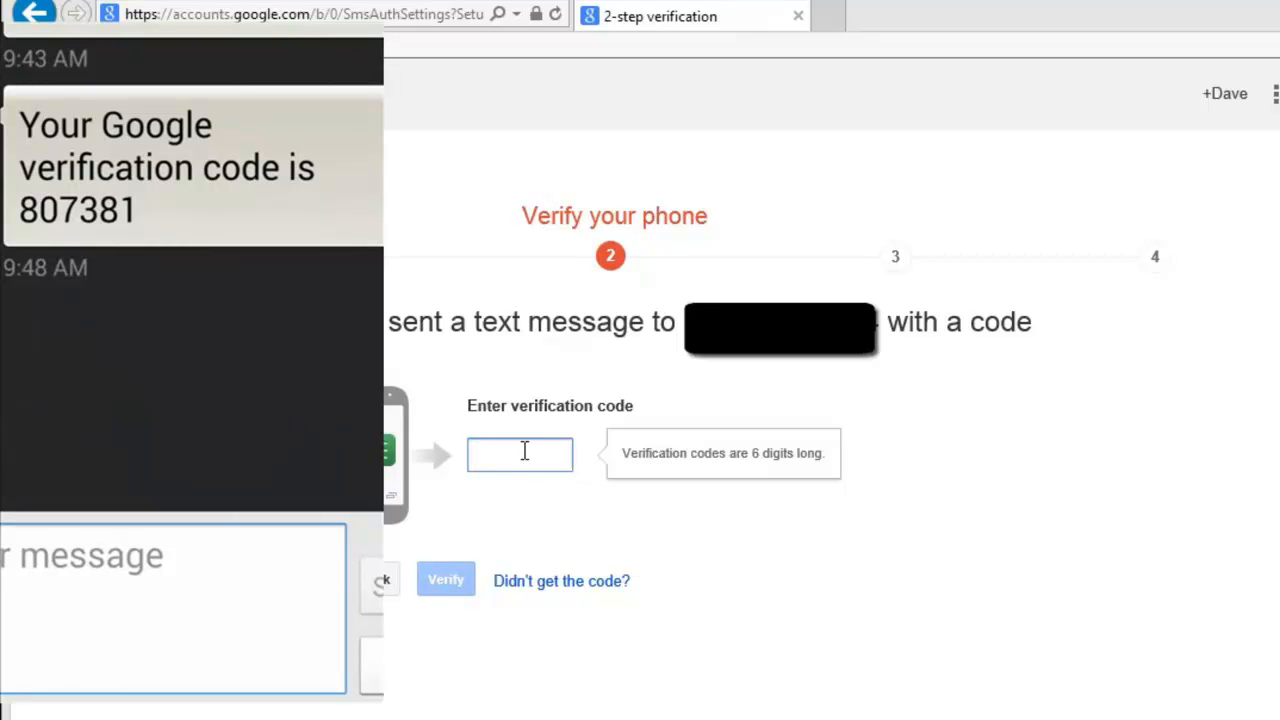
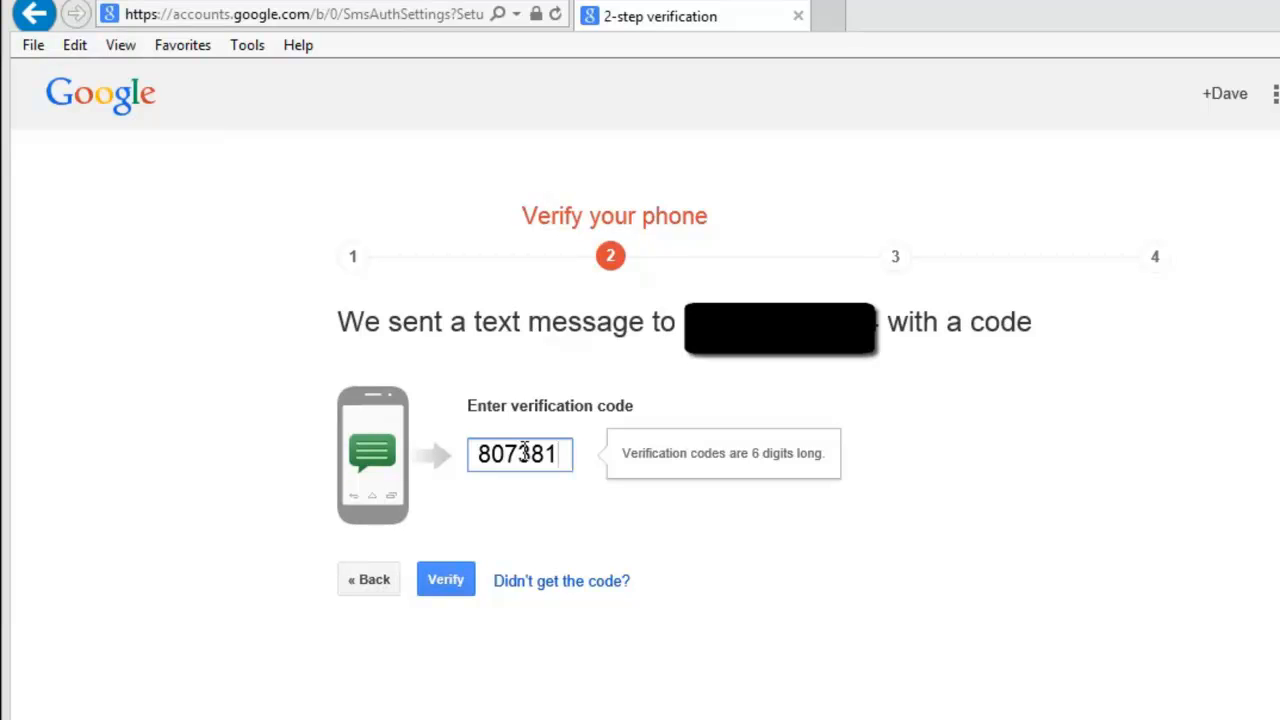
left_click(444, 580)
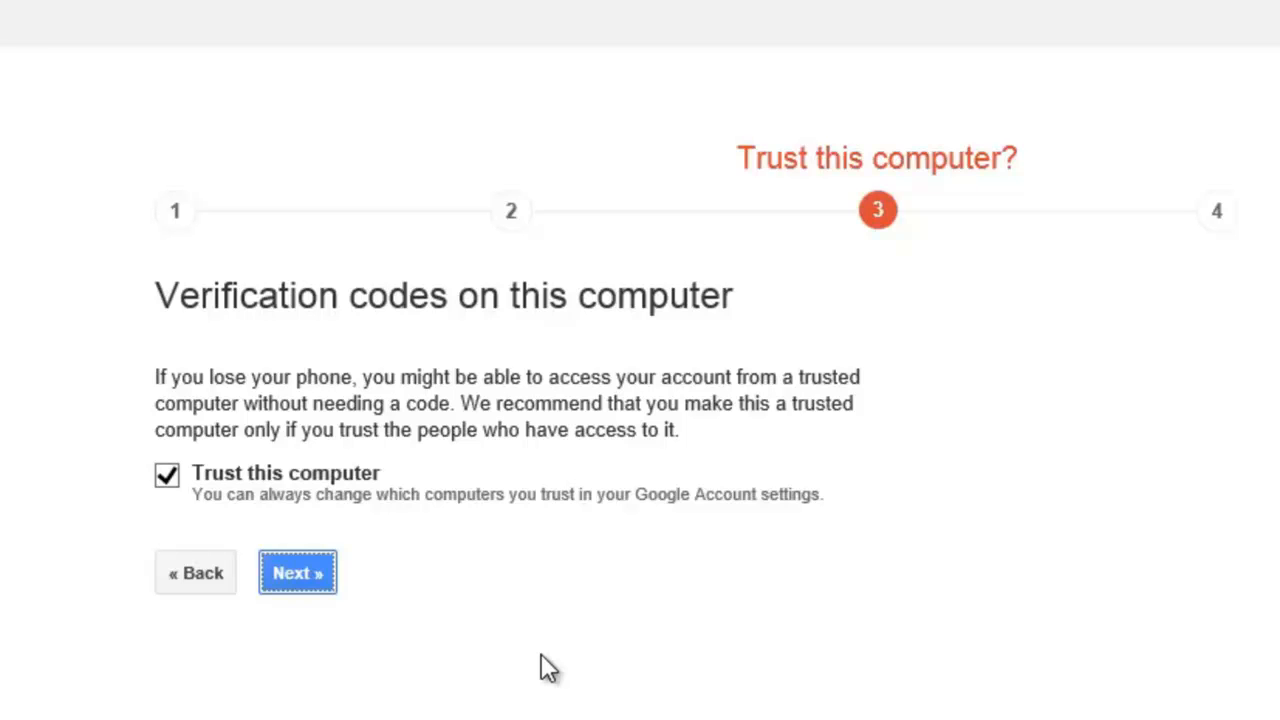
Pass the Trust this computer step and confirm turning on 2-step verification with texted codes
left_click(296, 572)
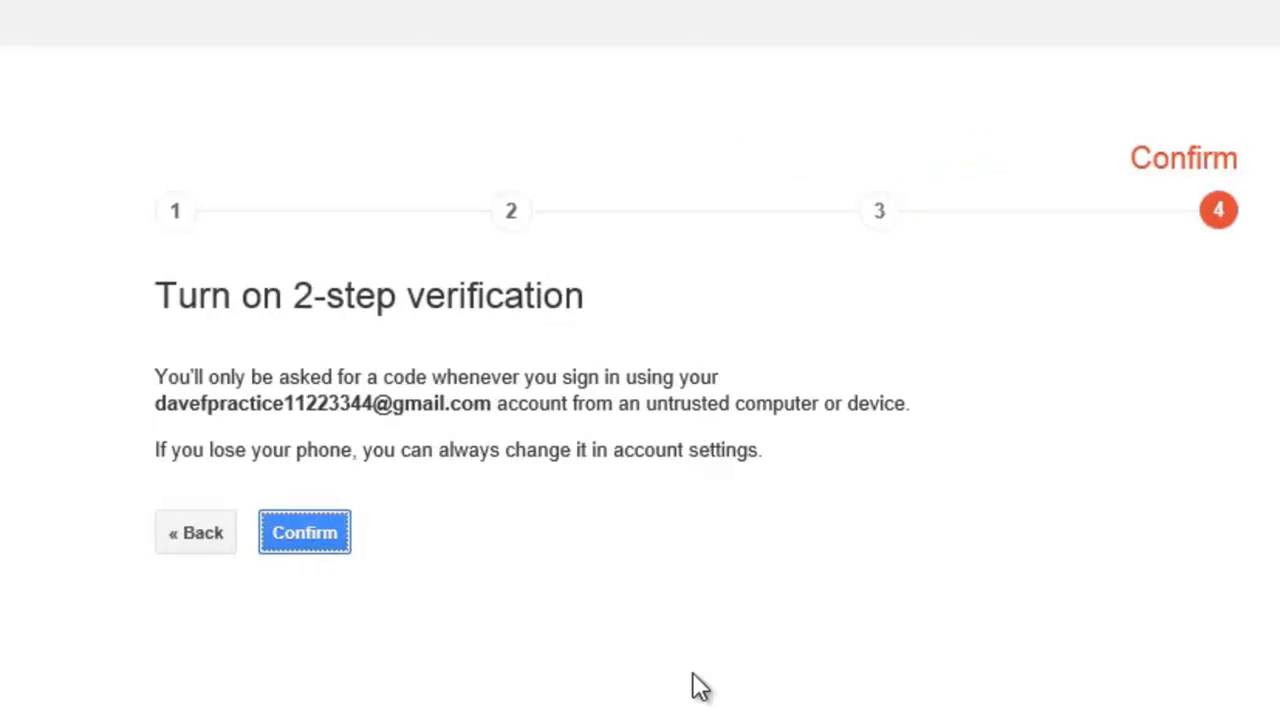
mouse_move(304, 532)
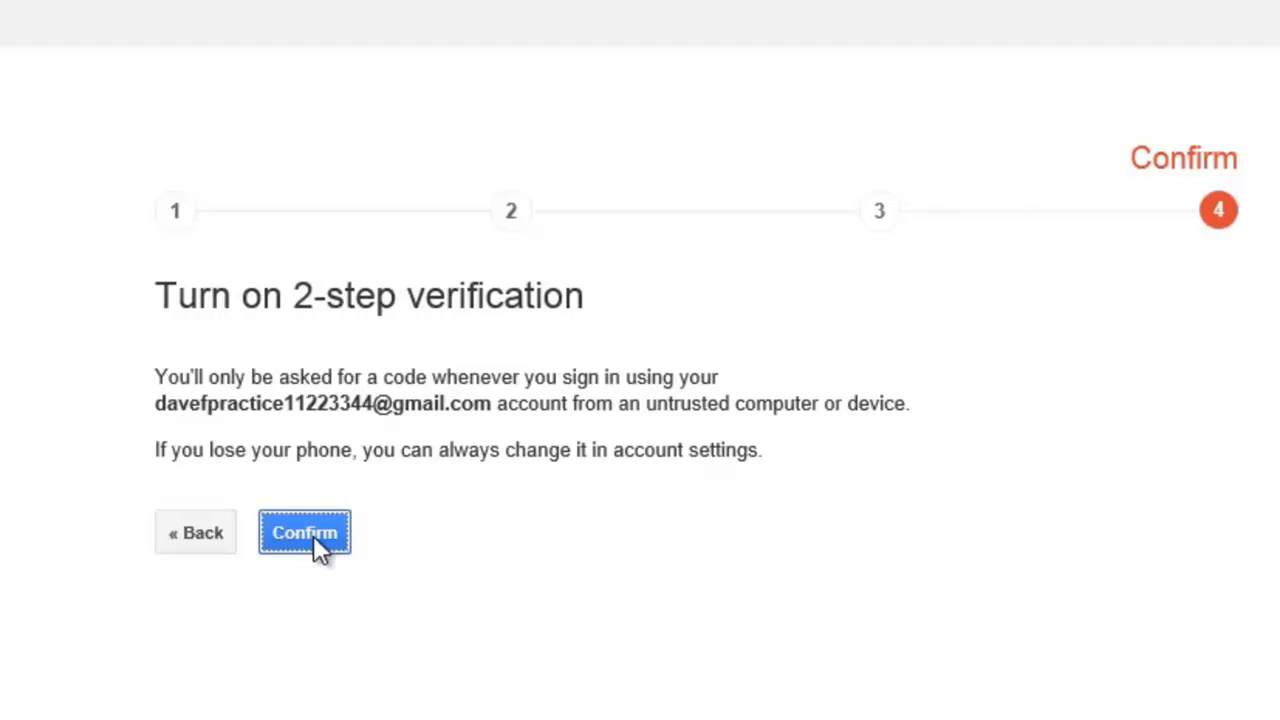
left_click(304, 532)
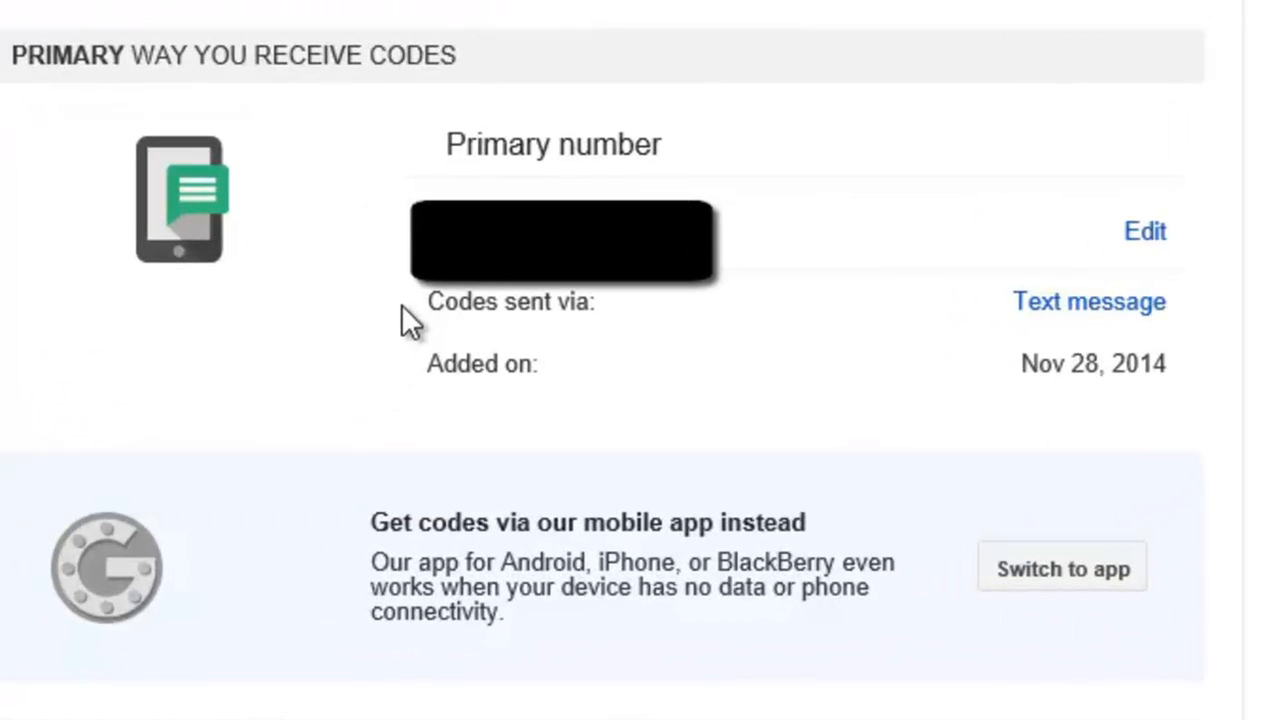
mouse_move(420, 350)
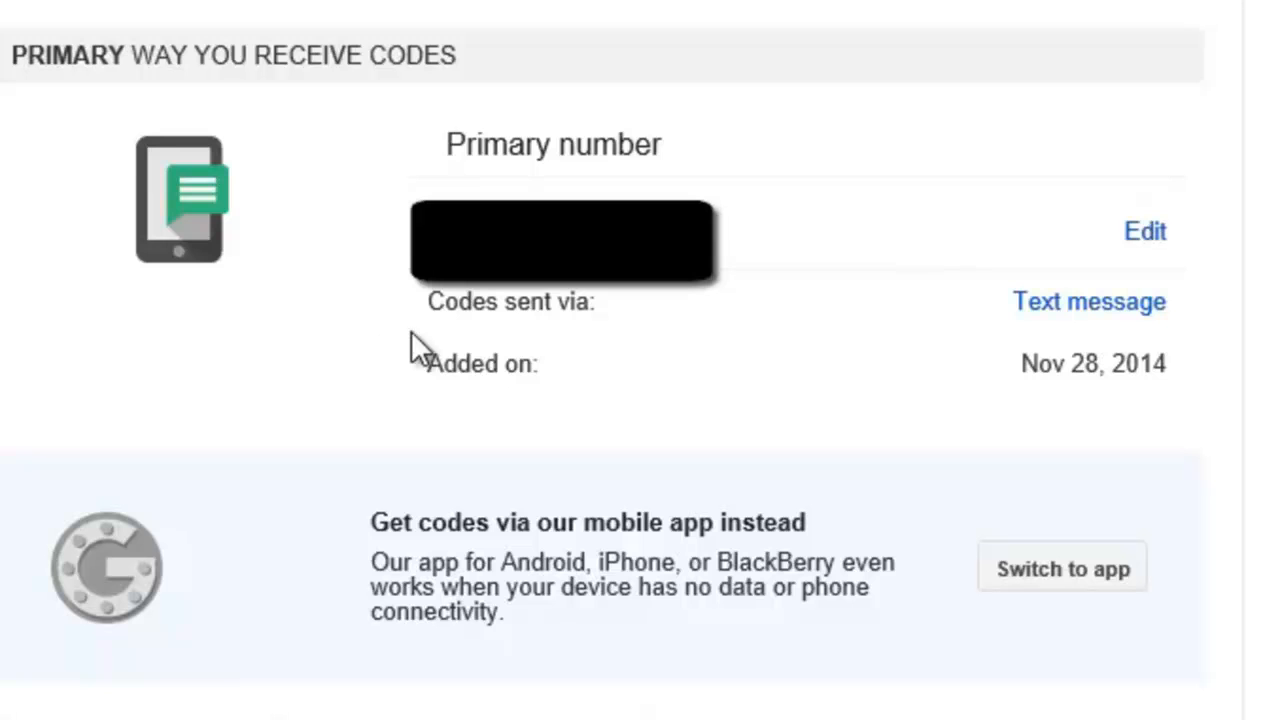
left_click(1060, 568)
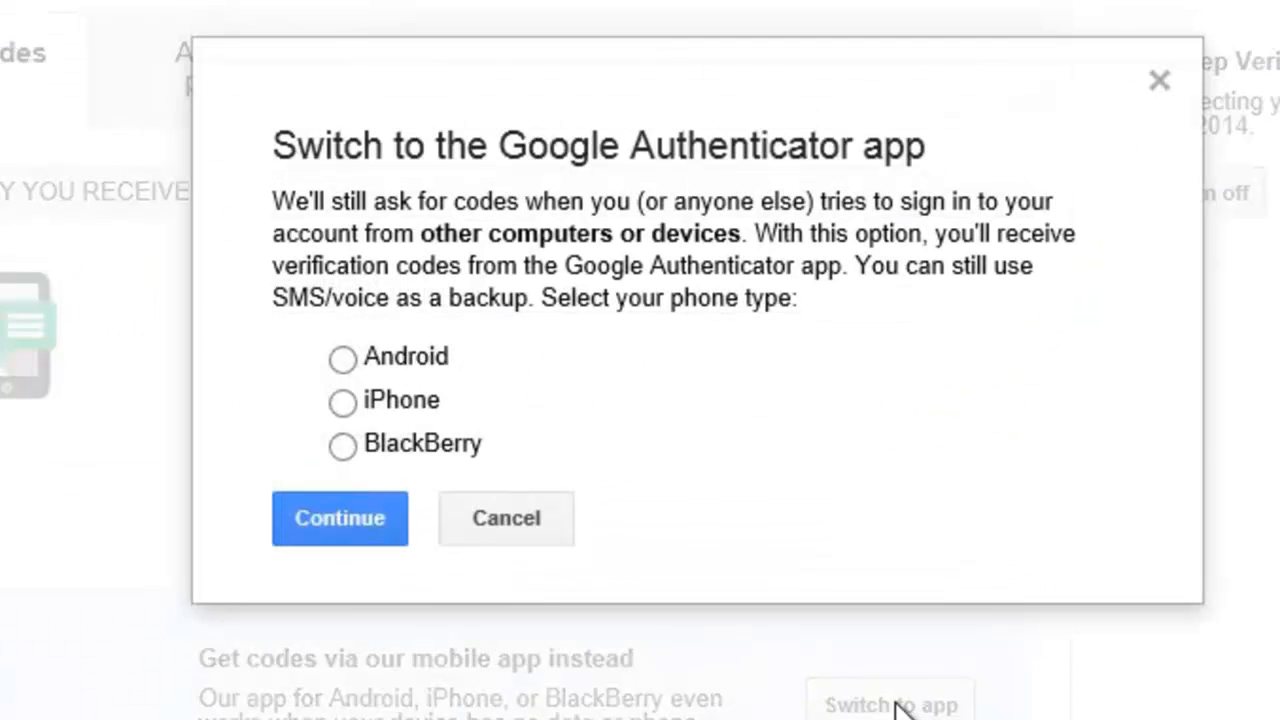
mouse_move(516, 376)
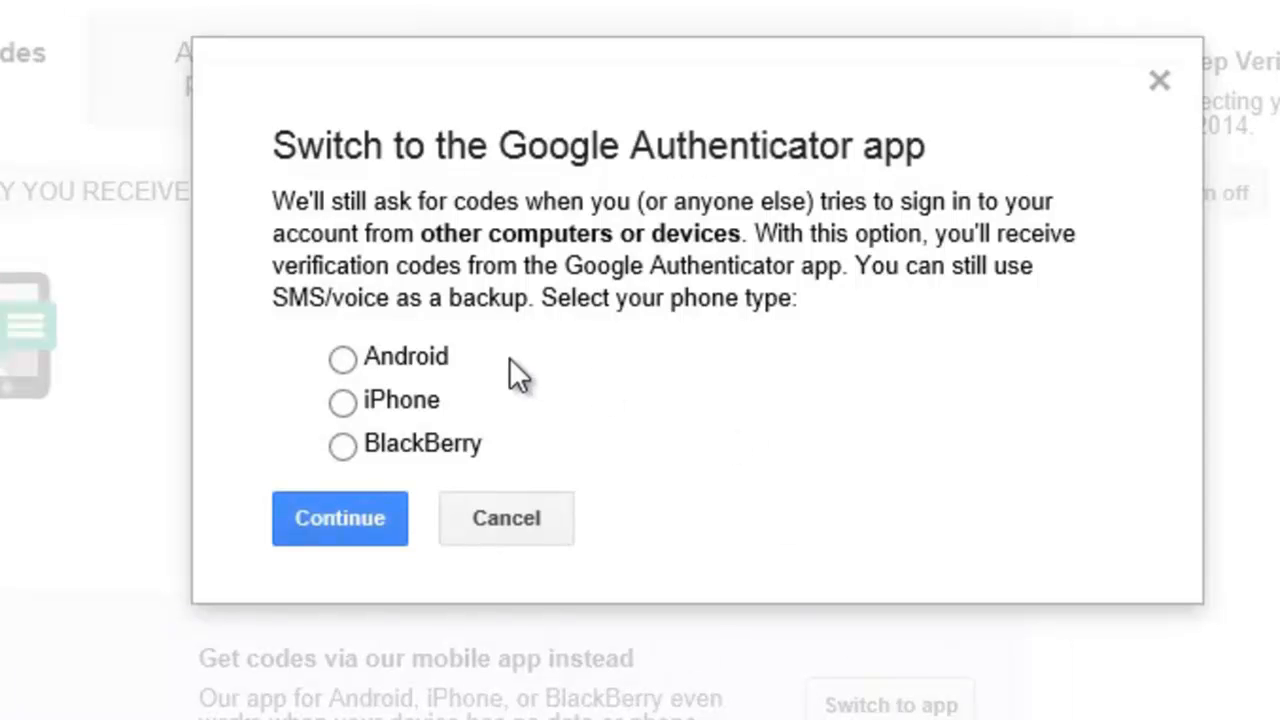
Choose Android in the Switch to Google Authenticator dialog and continue to app setup
left_click(342, 356)
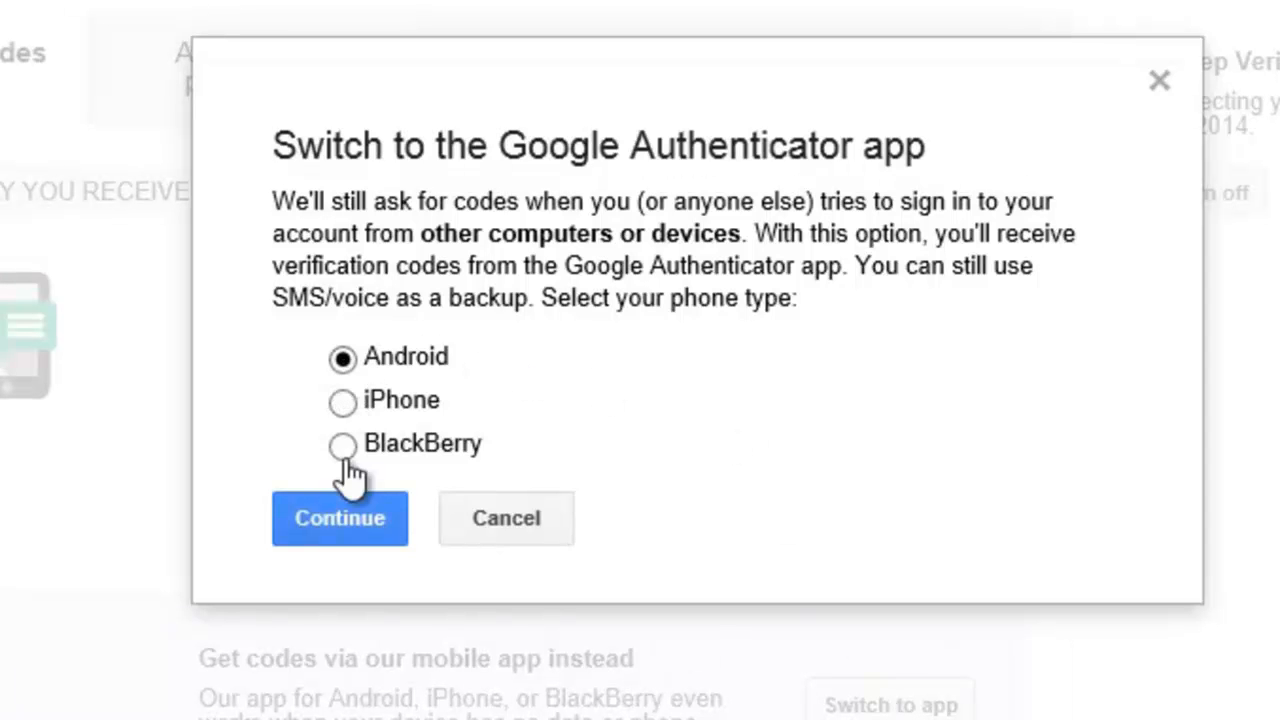
left_click(340, 518)
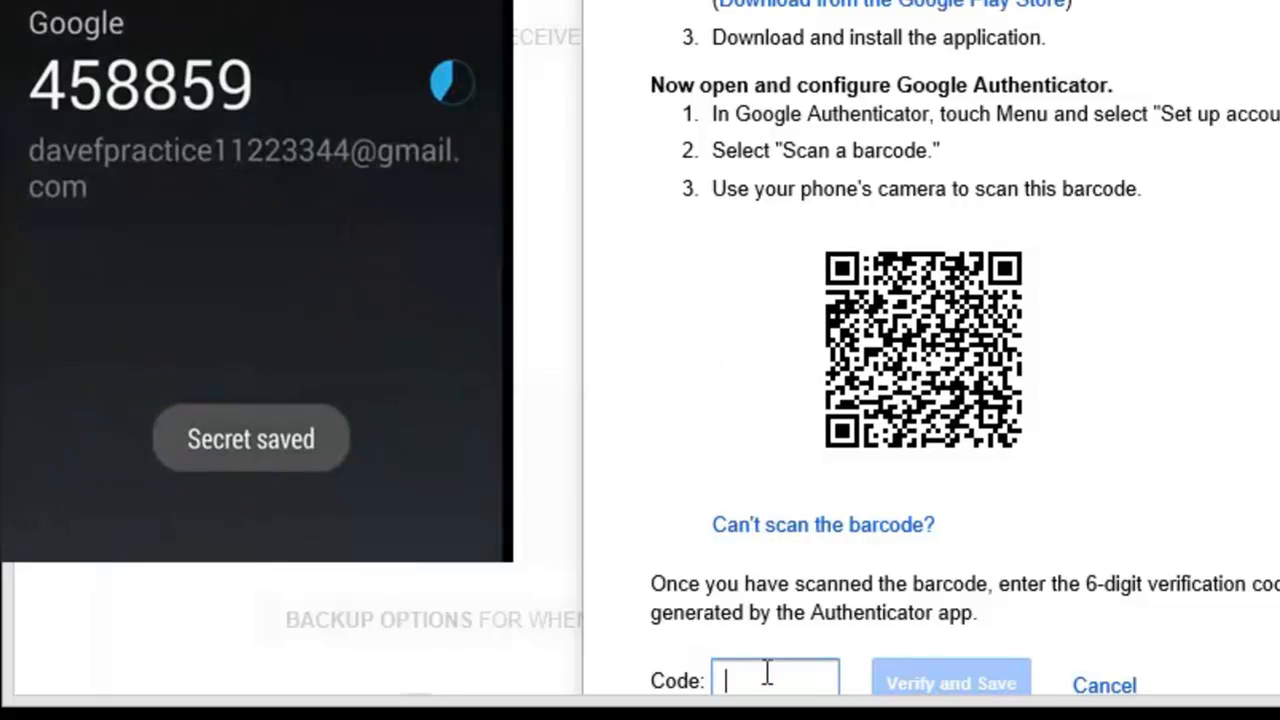
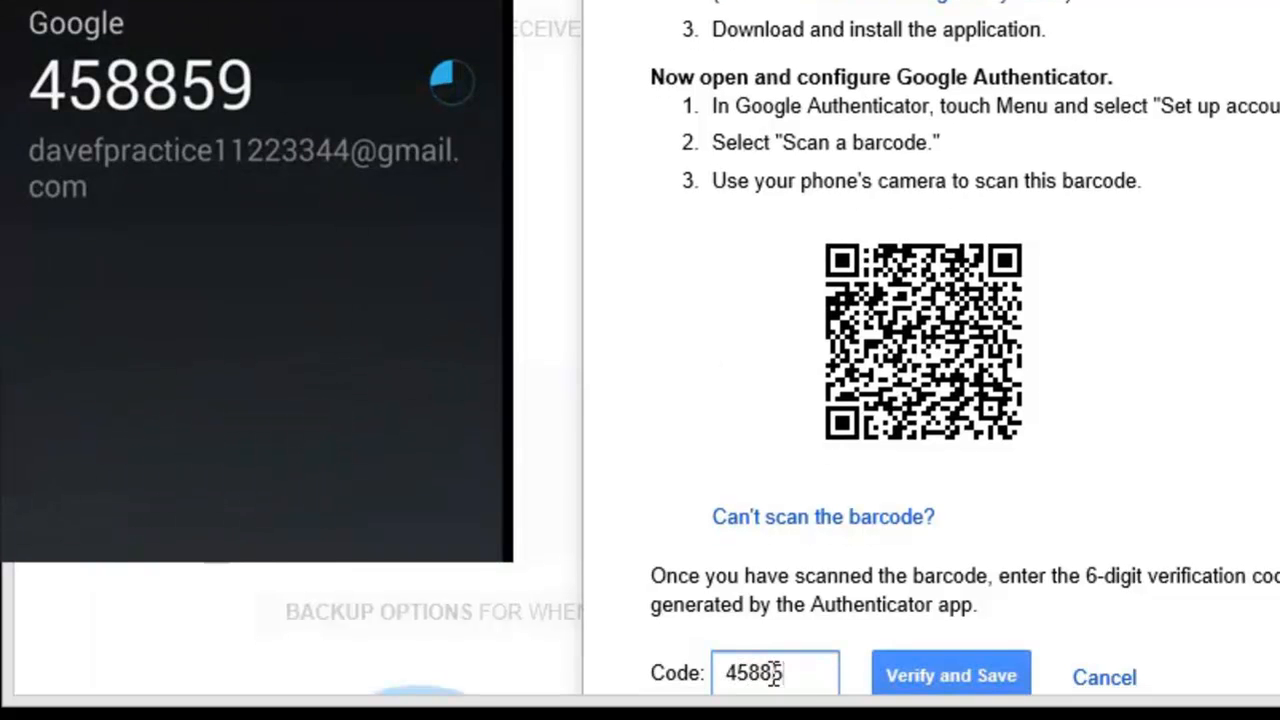
left_click(944, 676)
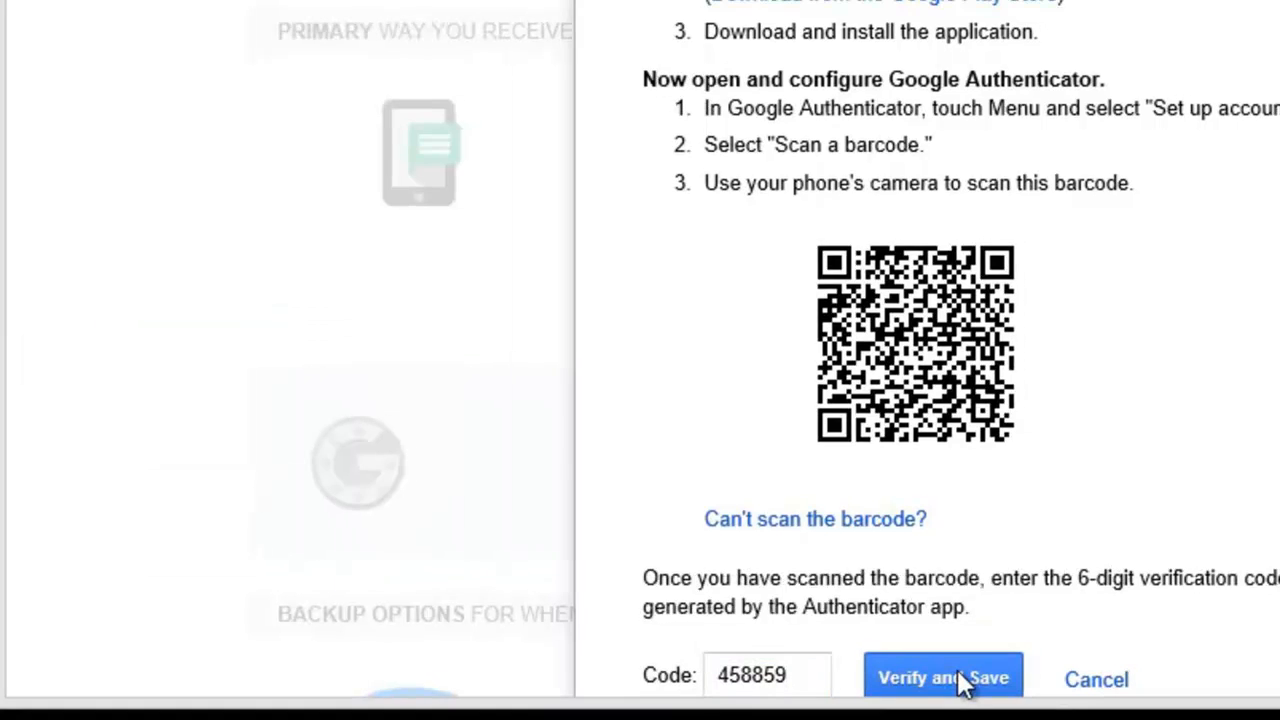
left_click(942, 676)
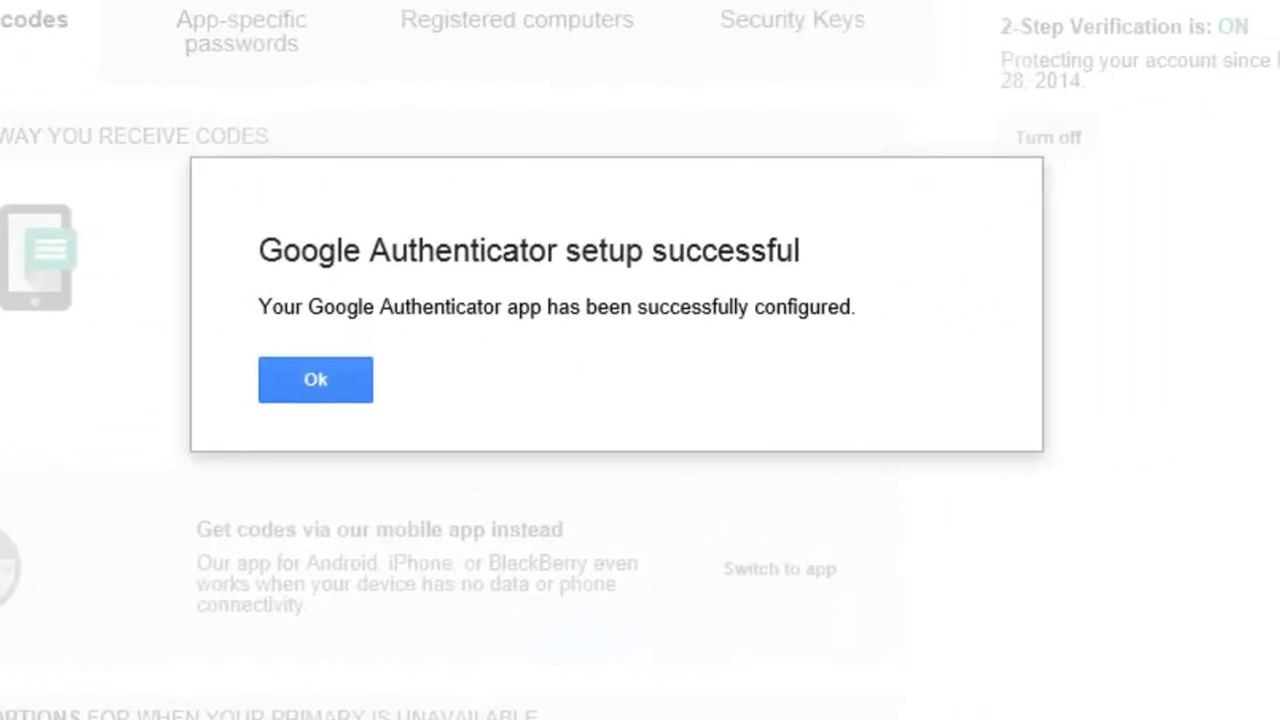
Acknowledge the Google Authenticator setup-successful notice with Ok
left_click(316, 380)
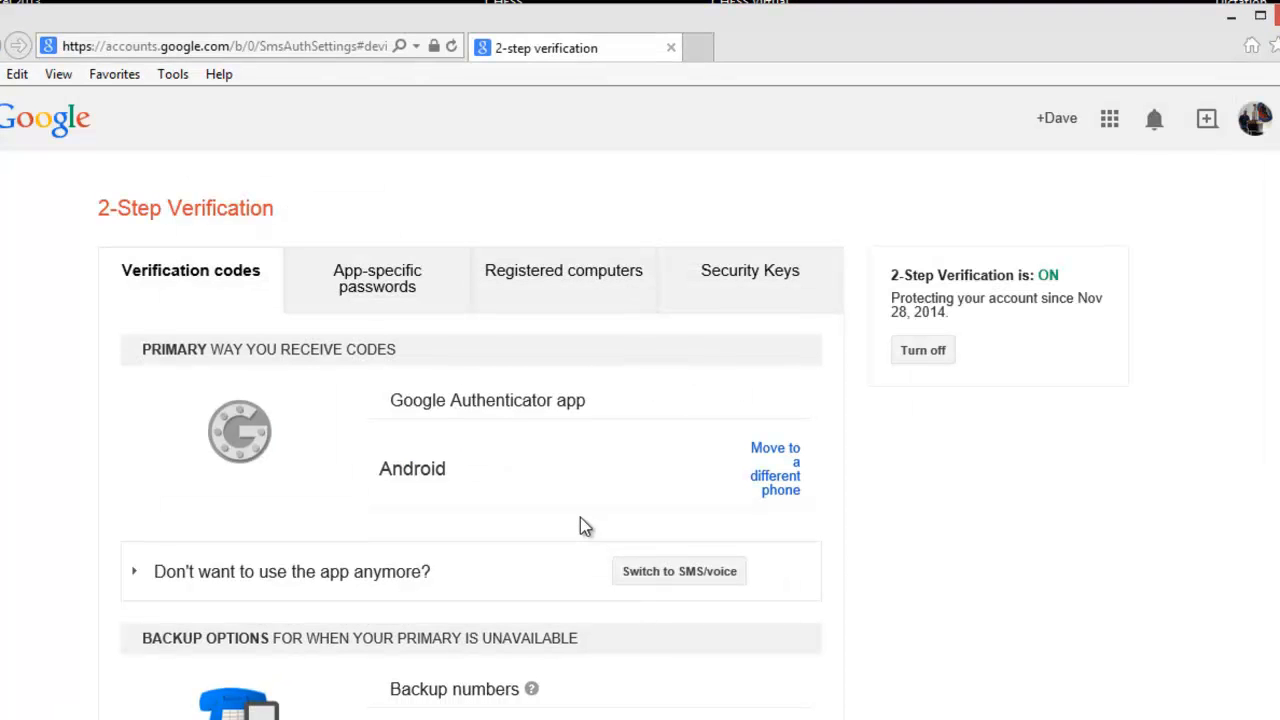
mouse_move(1032, 572)
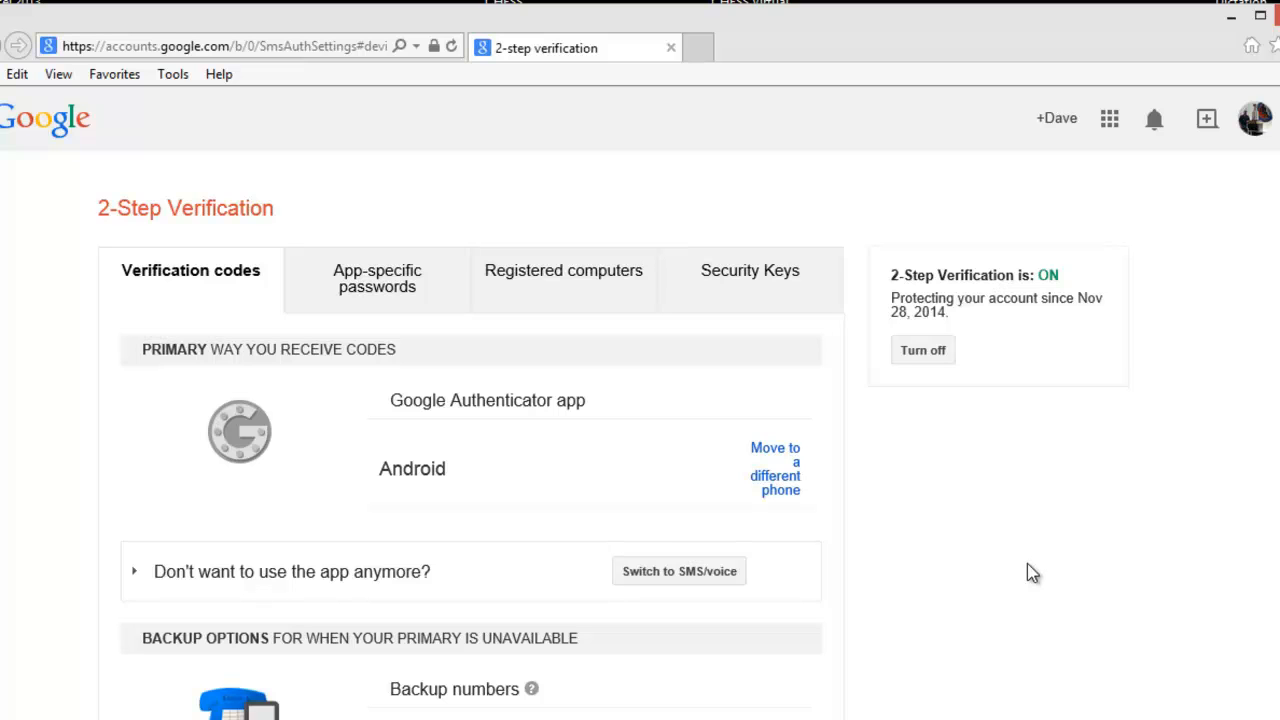
Sign out from the account menu, returning to the Google sign-in page
left_click(1252, 118)
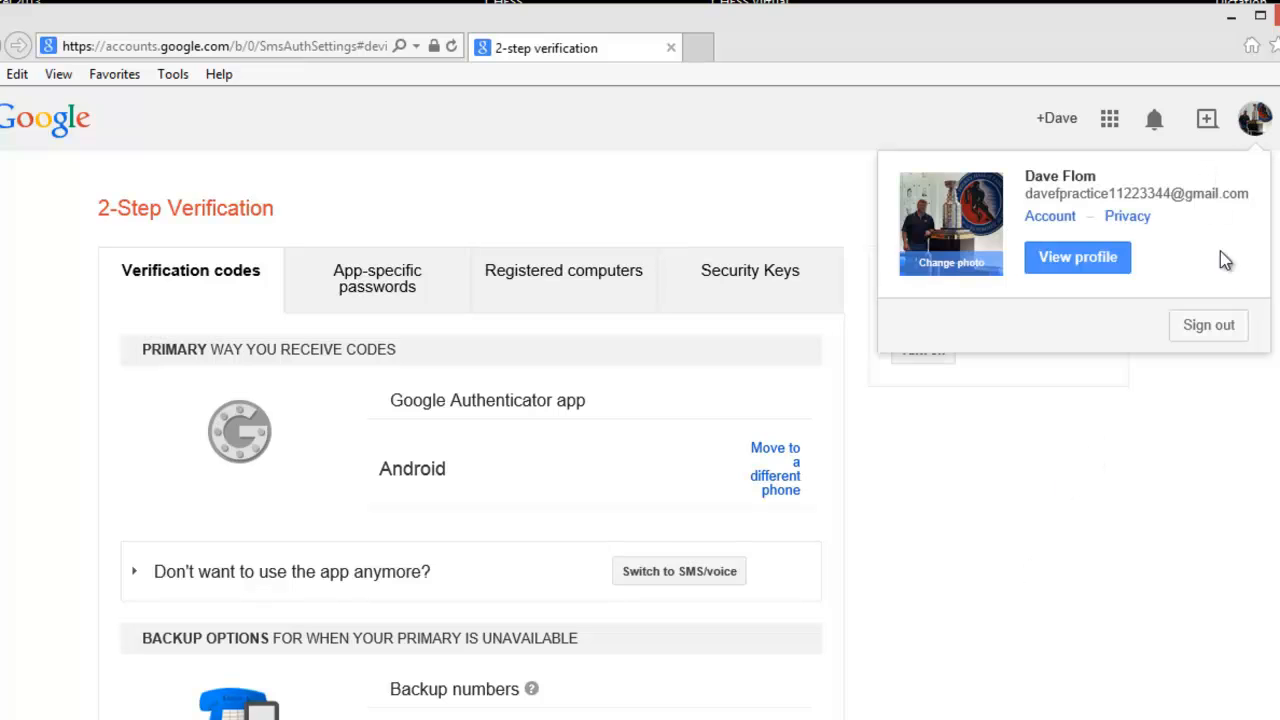
left_click(1076, 256)
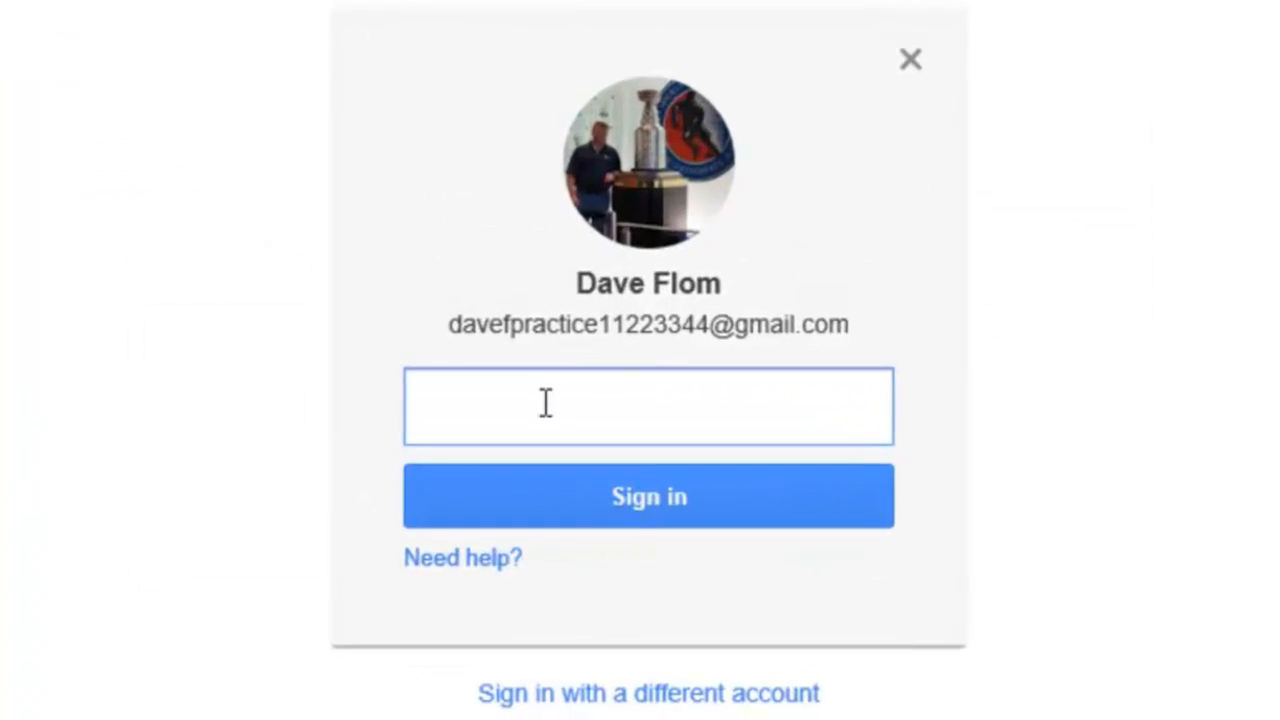
type("••")
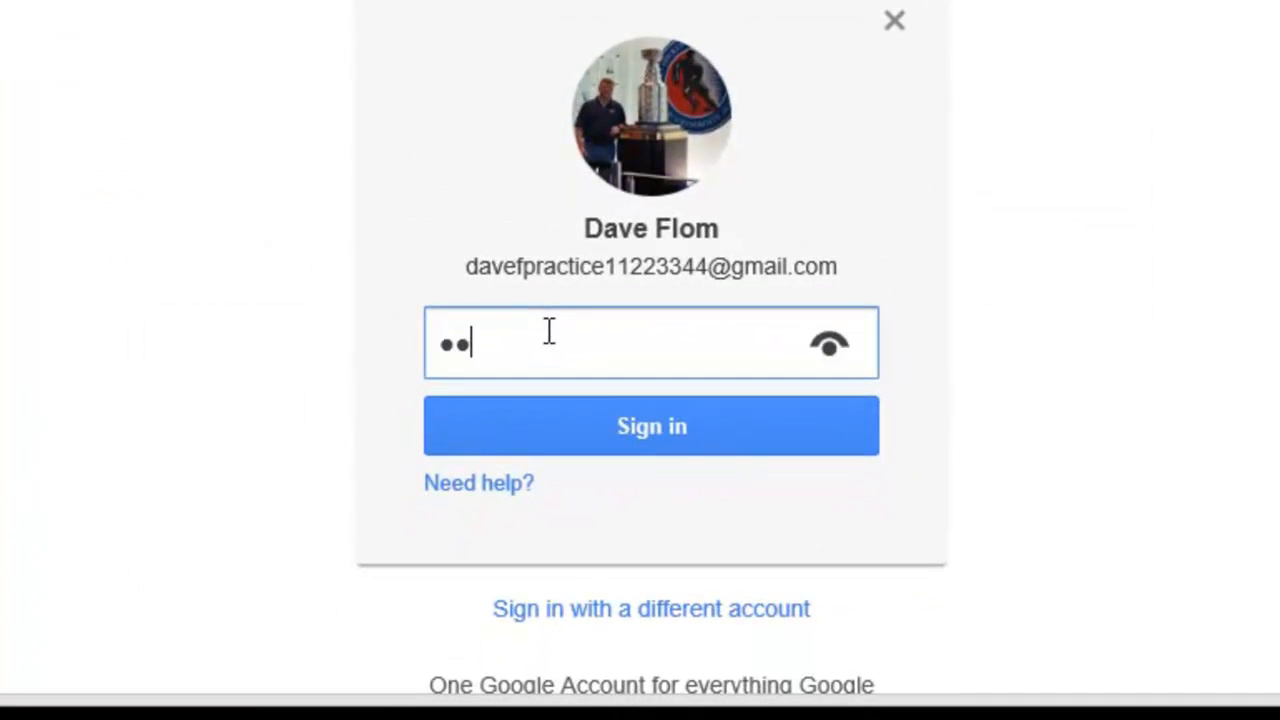
type("password")
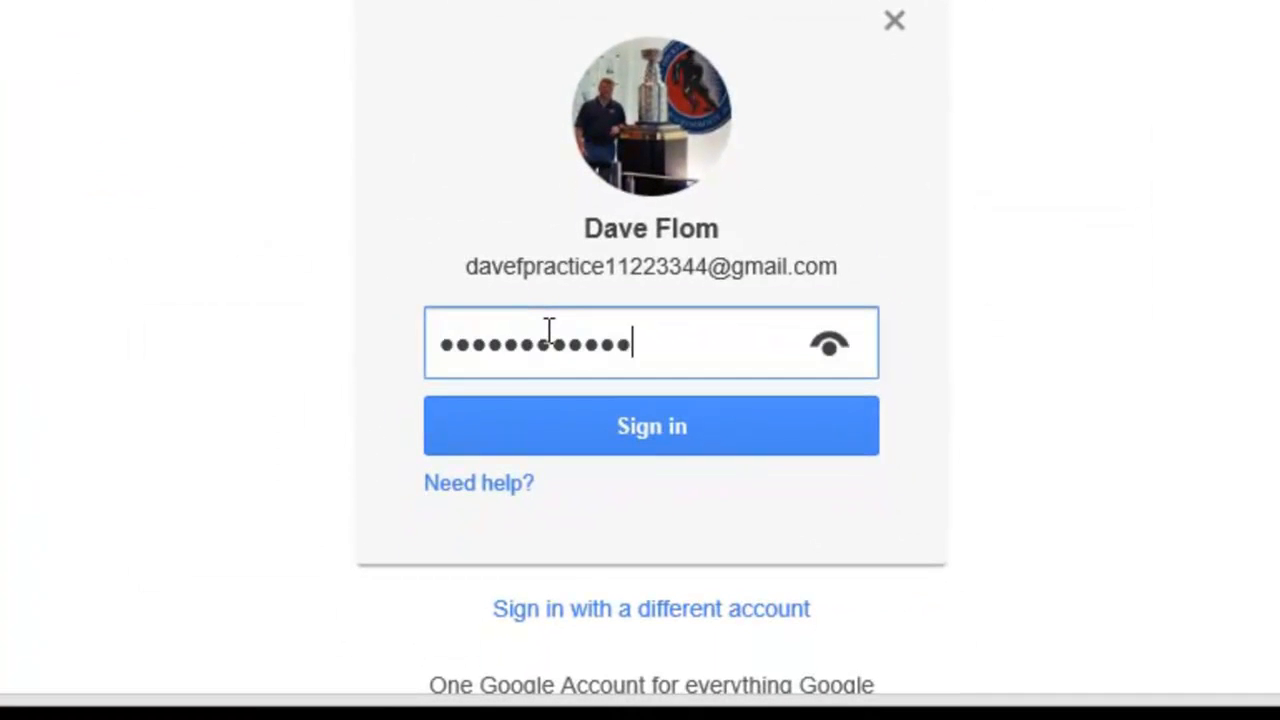
left_click(652, 424)
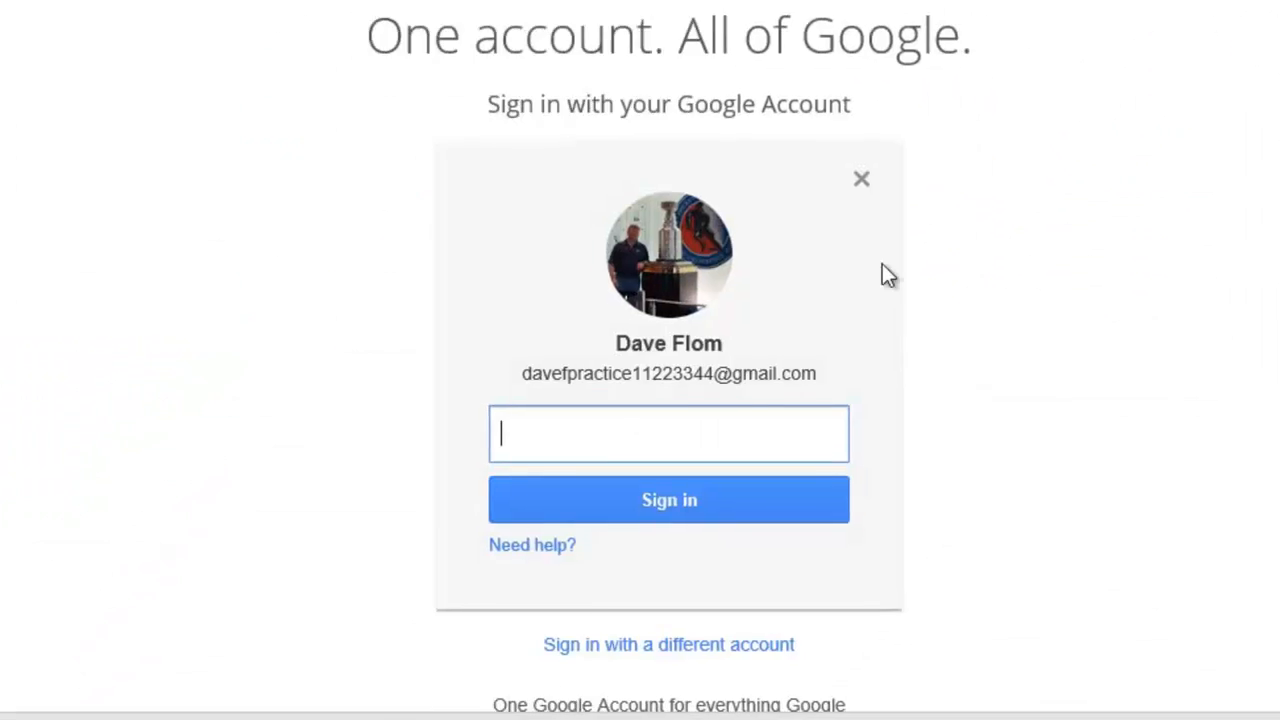
Sign in as the just-configured account with its password
left_click(860, 178)
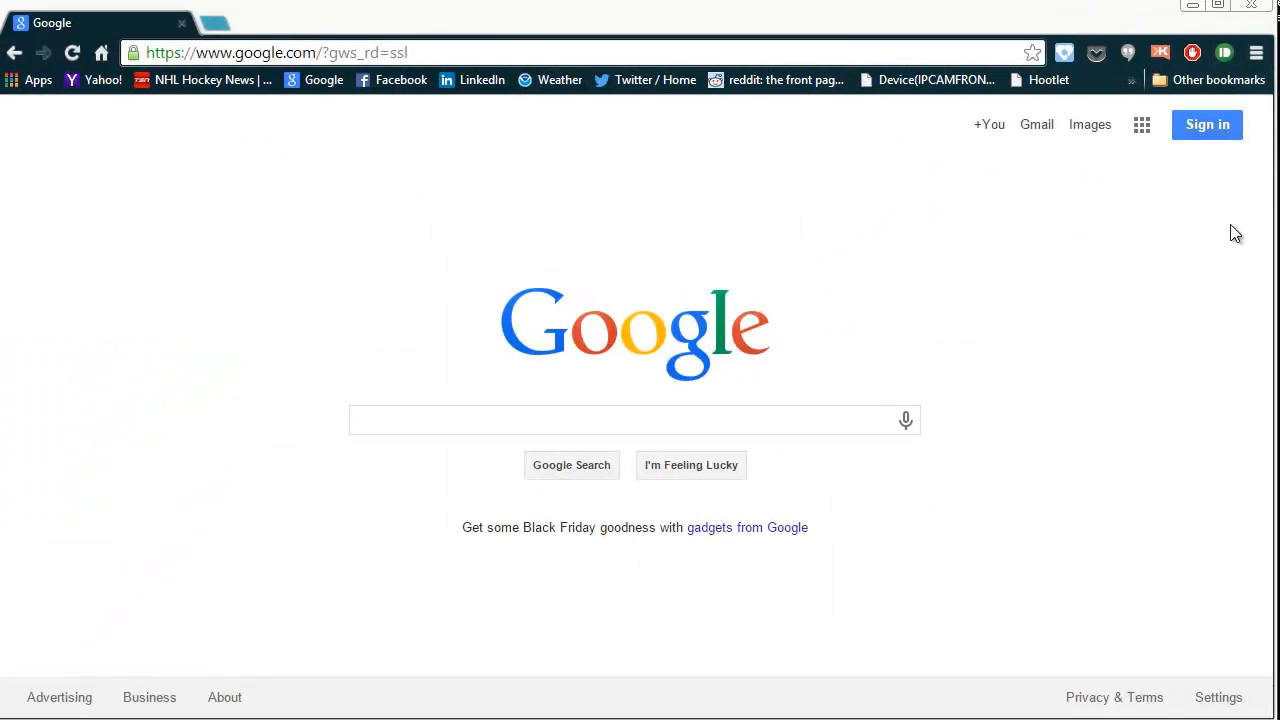
left_click(1208, 124)
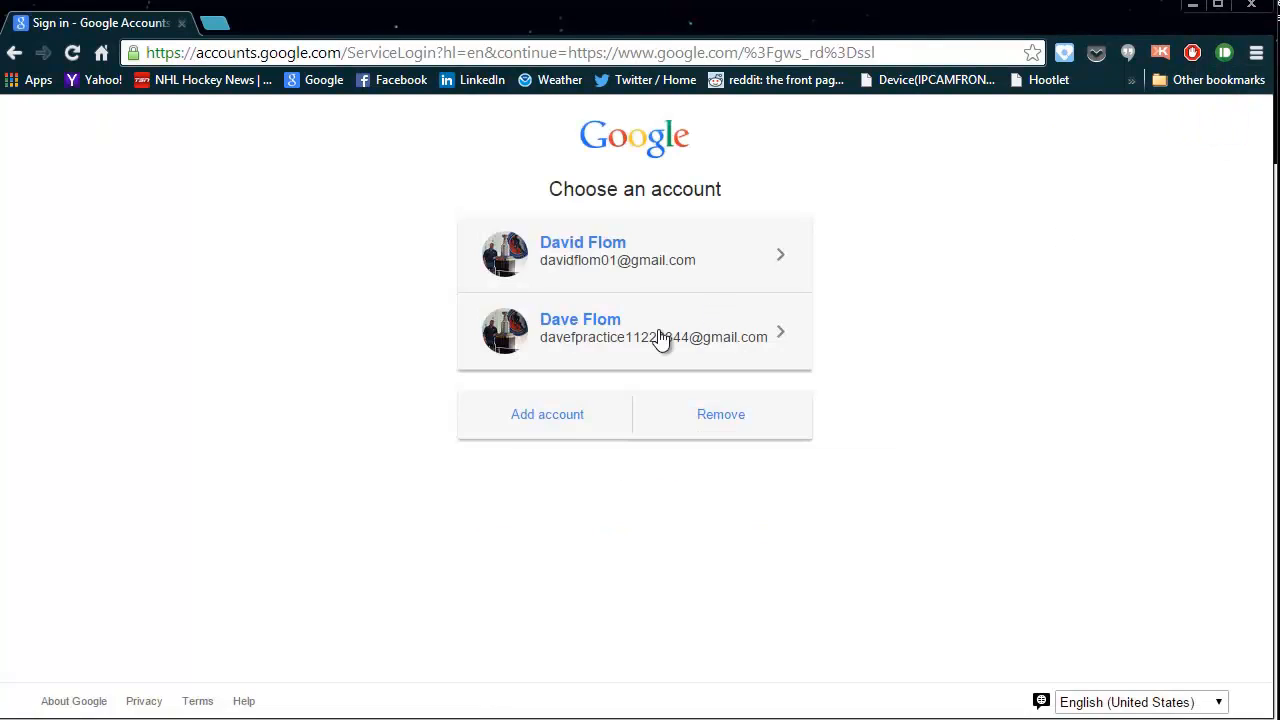
left_click(636, 332)
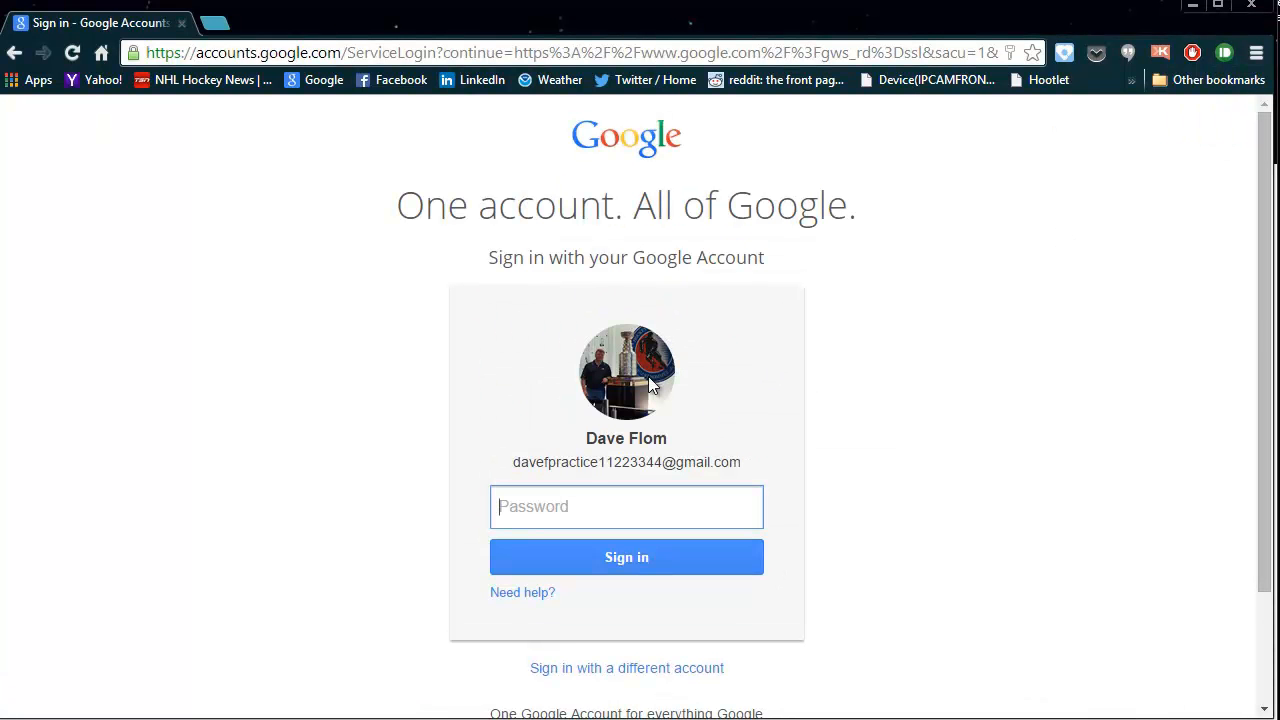
type("••••••")
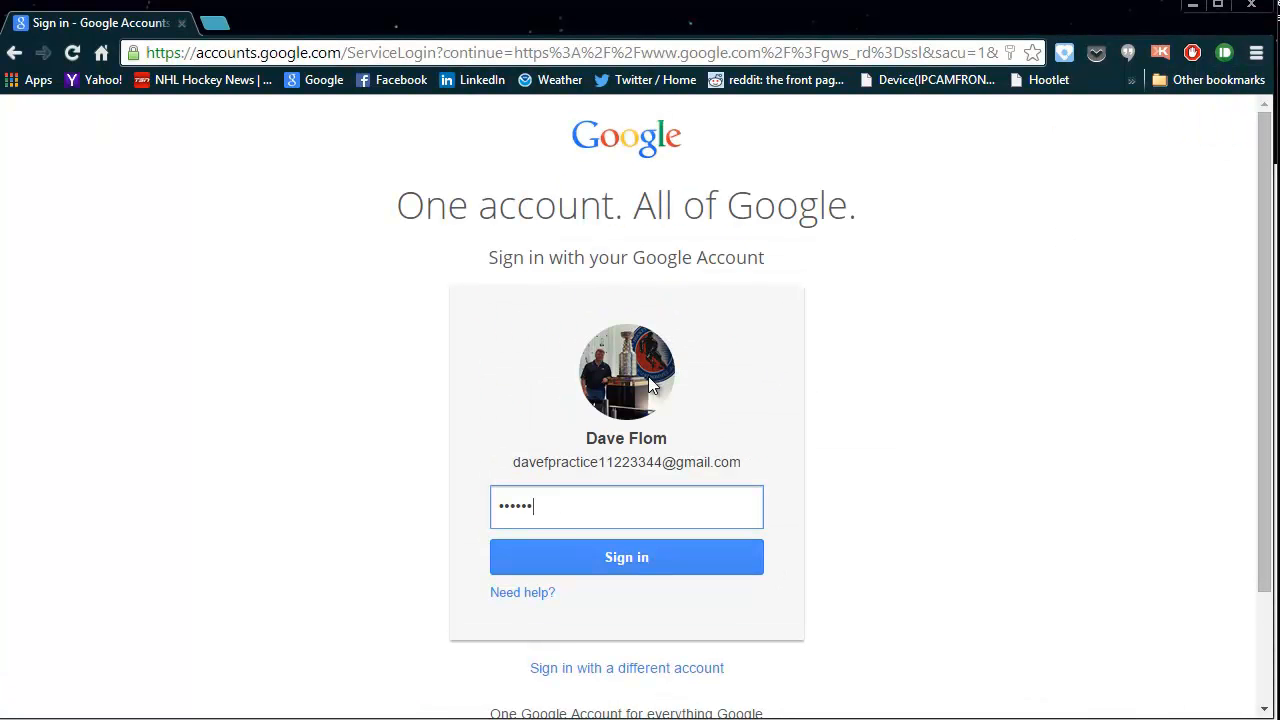
left_click(626, 556)
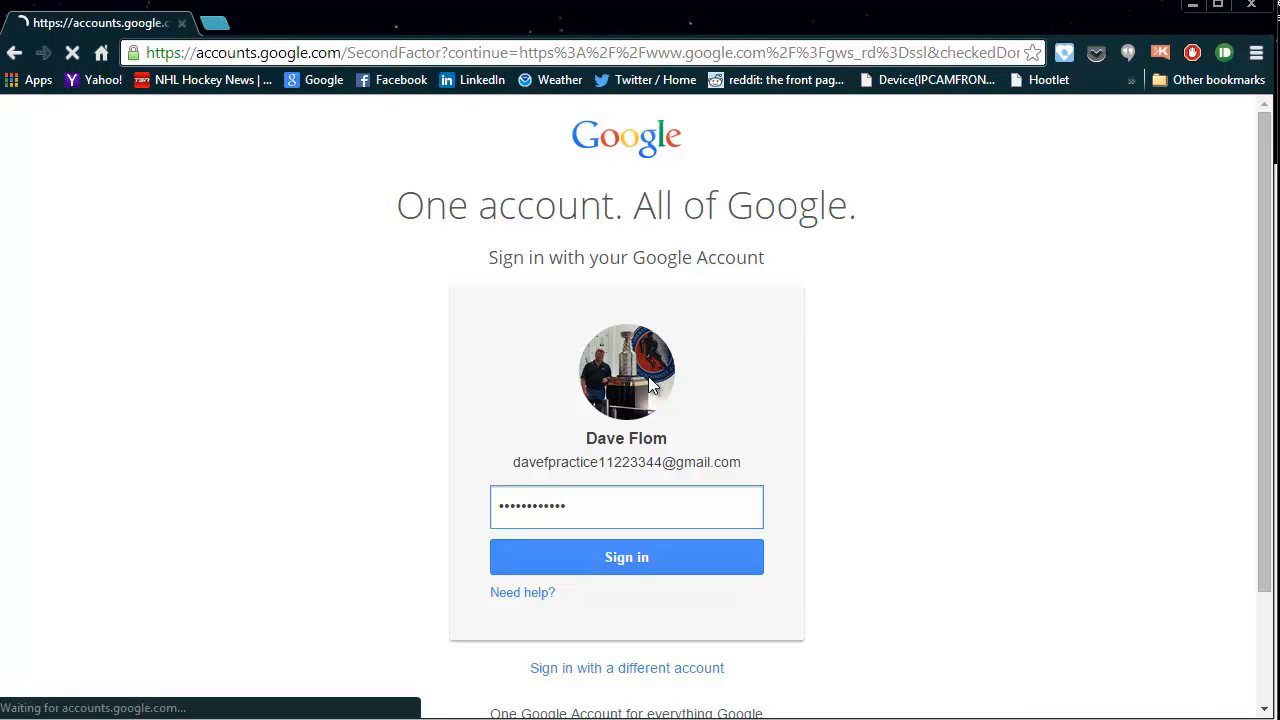
left_click(628, 556)
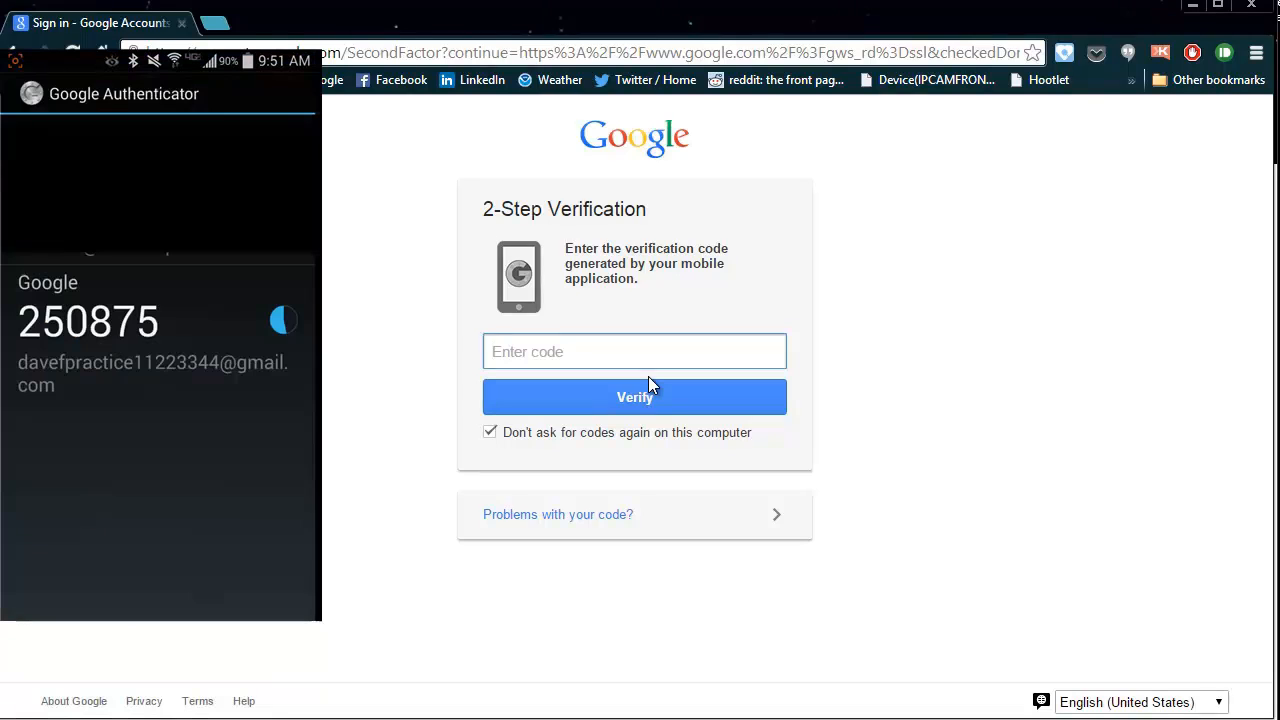
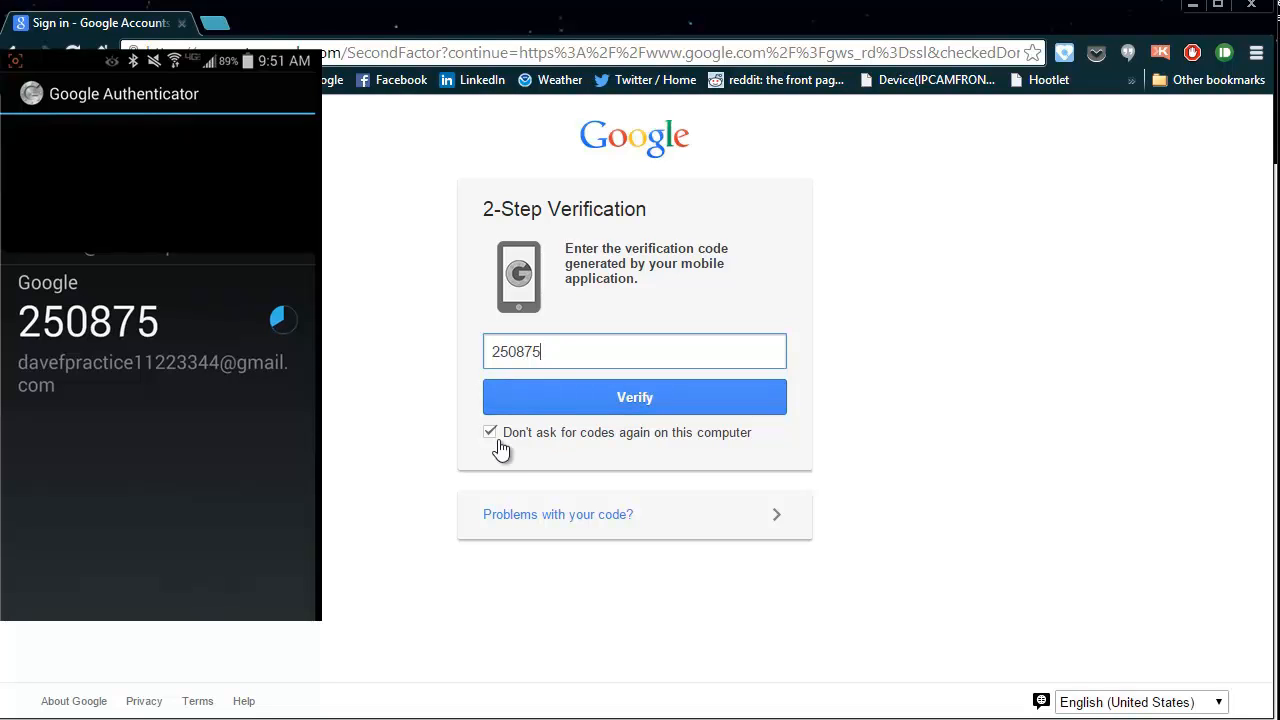
left_click(492, 432)
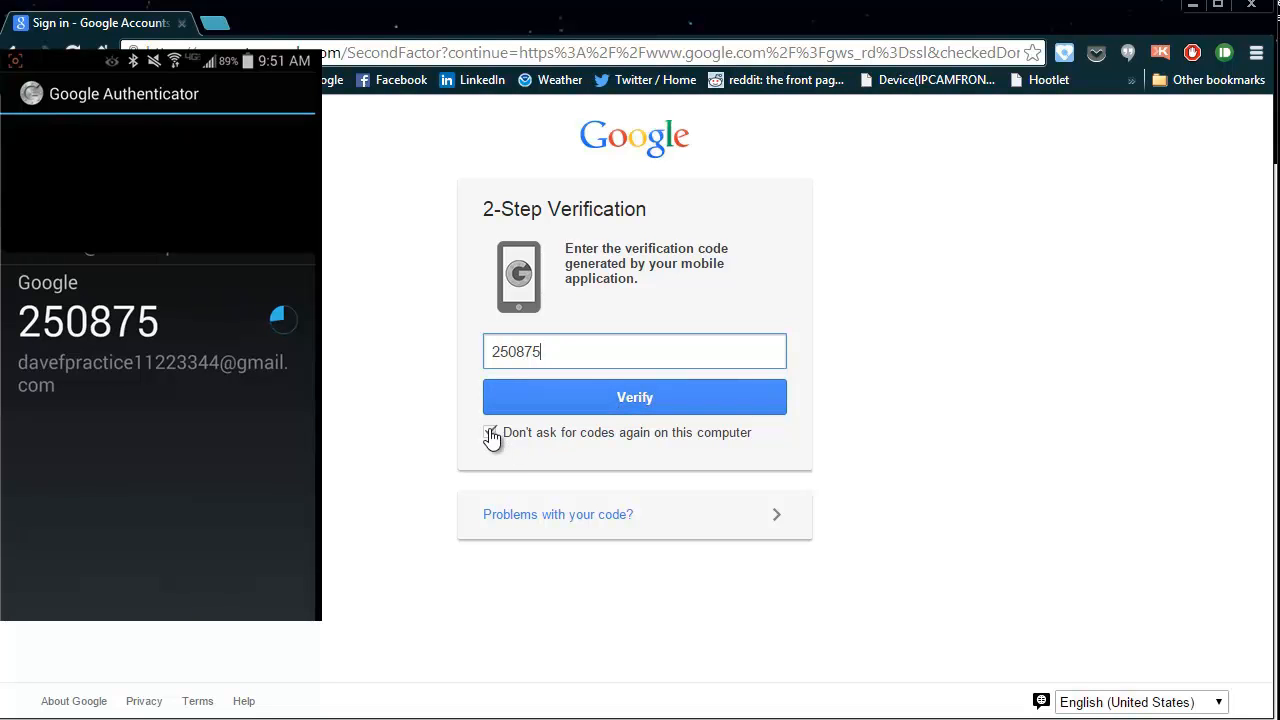
left_click(634, 396)
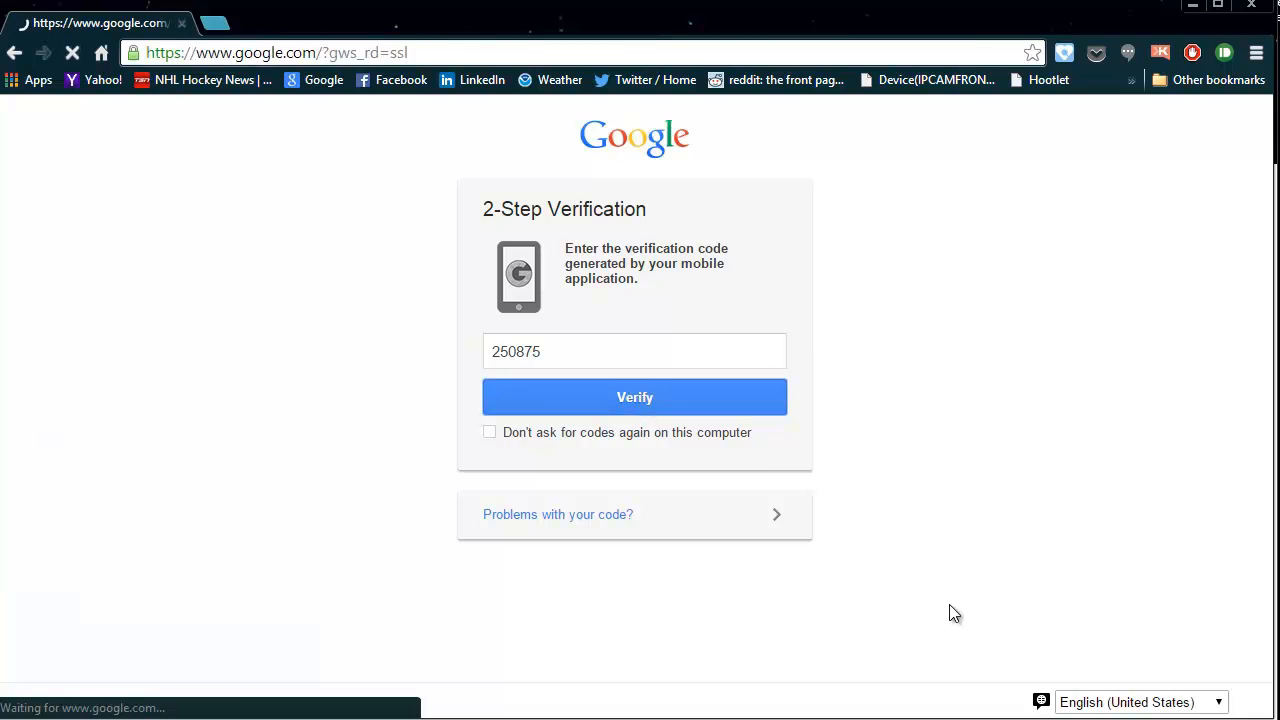
left_click(634, 396)
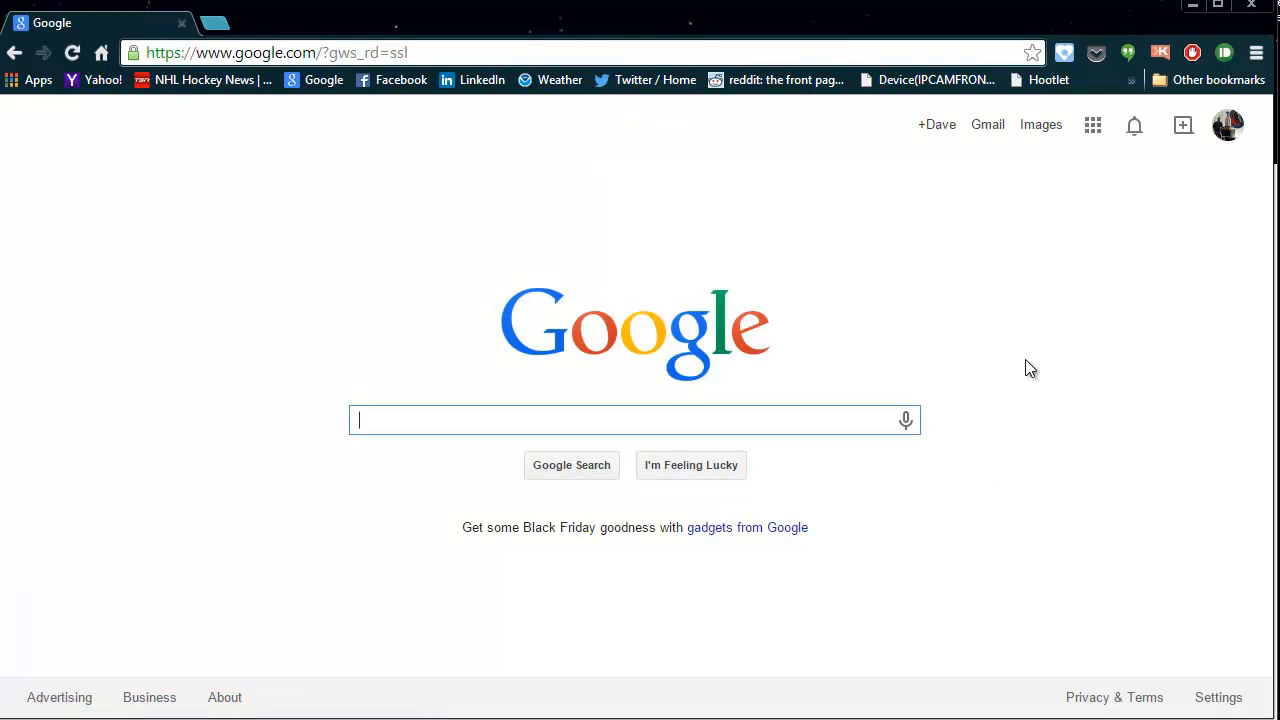
Sign out, then sign back in to the same account with the password
left_click(1228, 124)
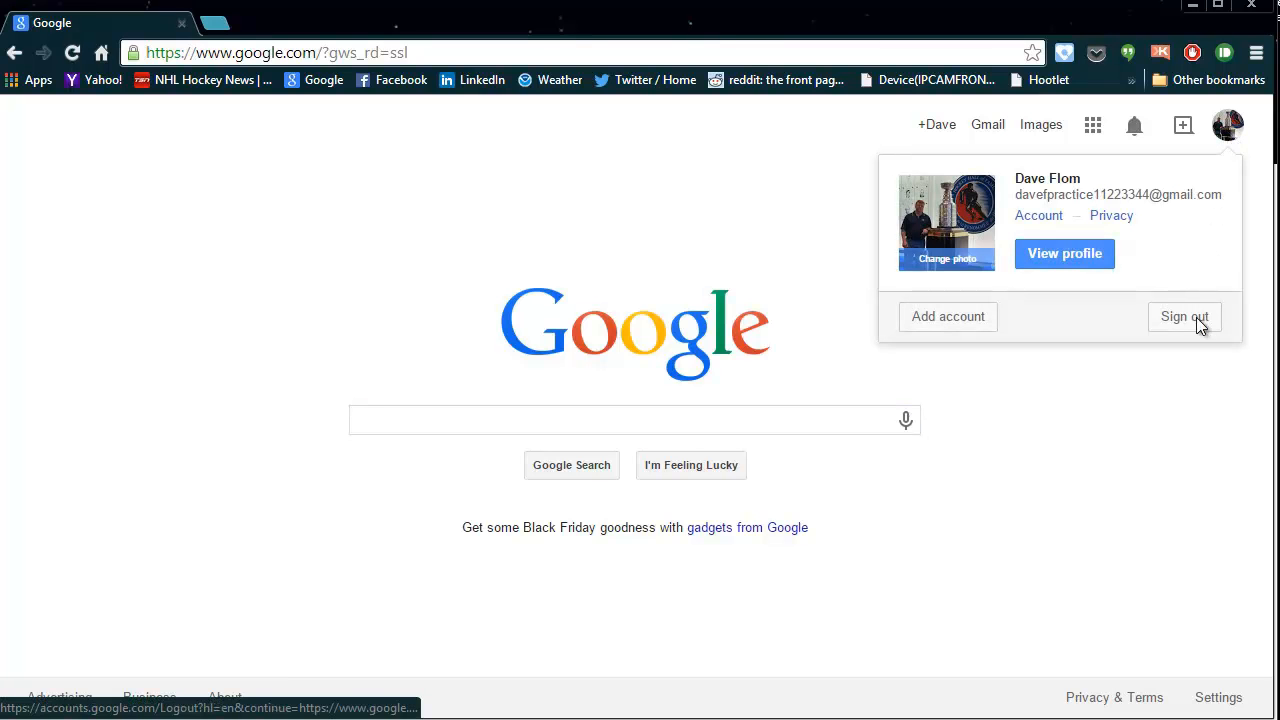
left_click(1184, 316)
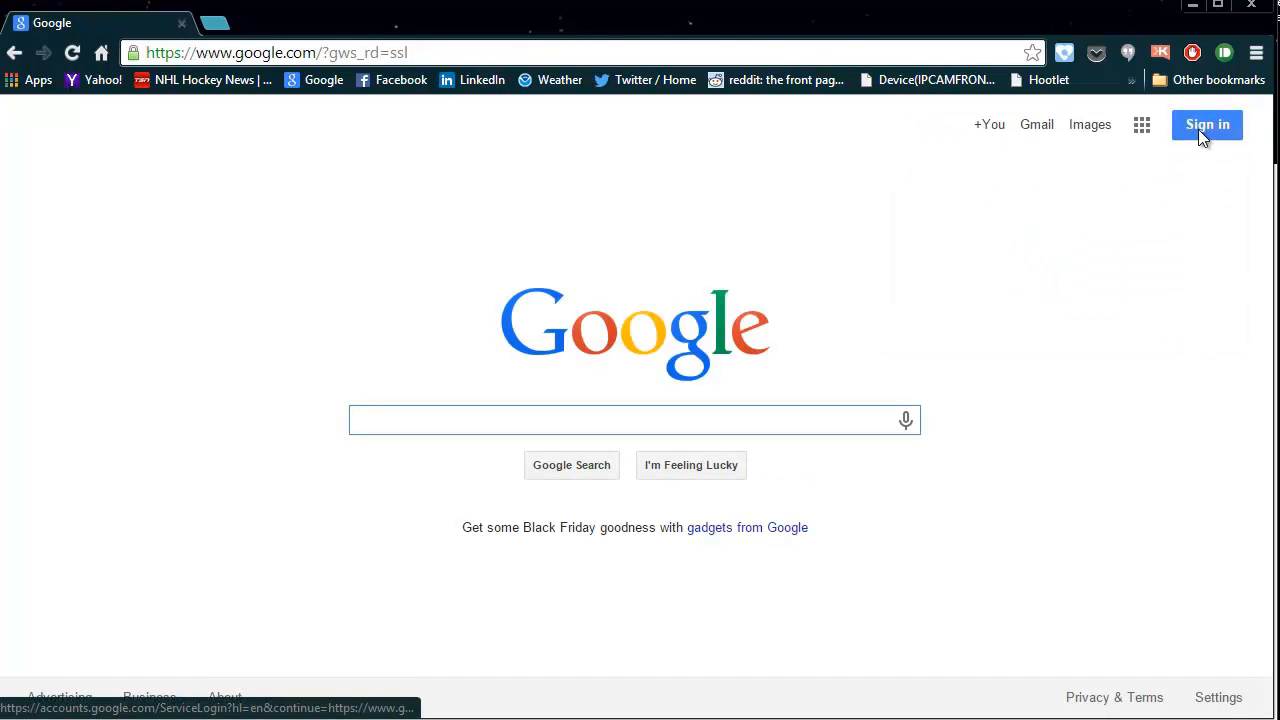
left_click(1208, 124)
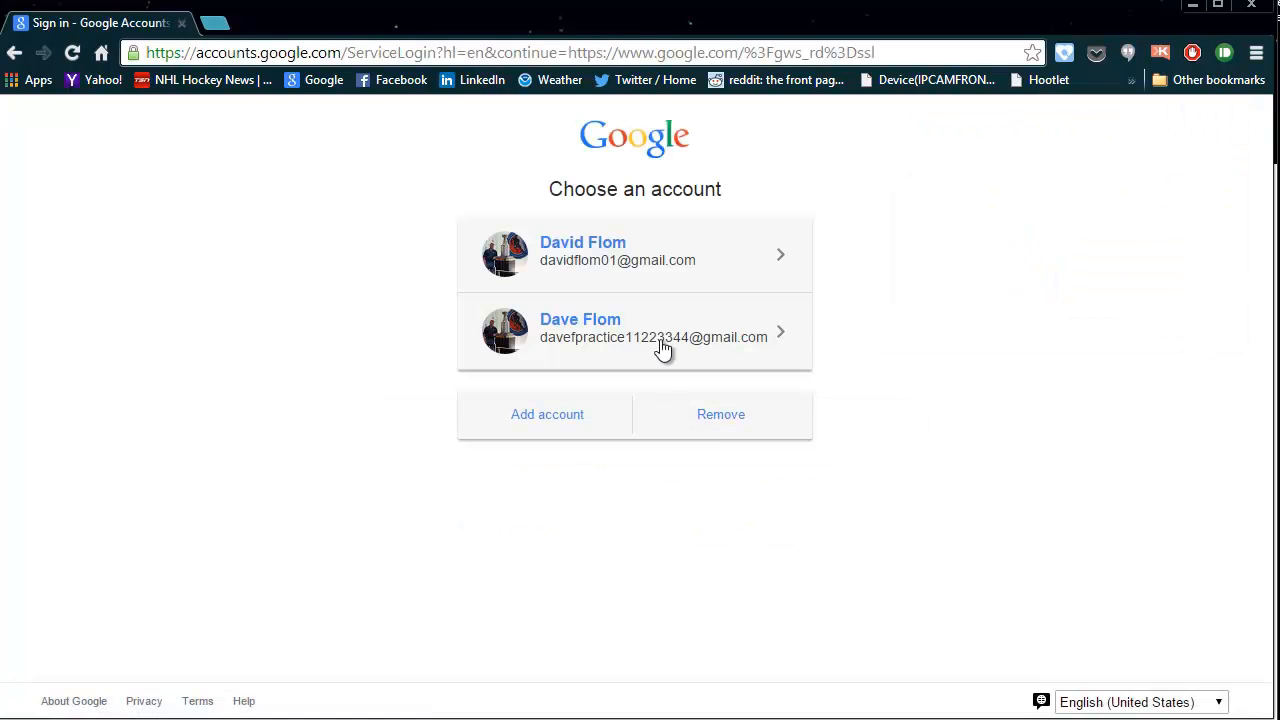
left_click(636, 332)
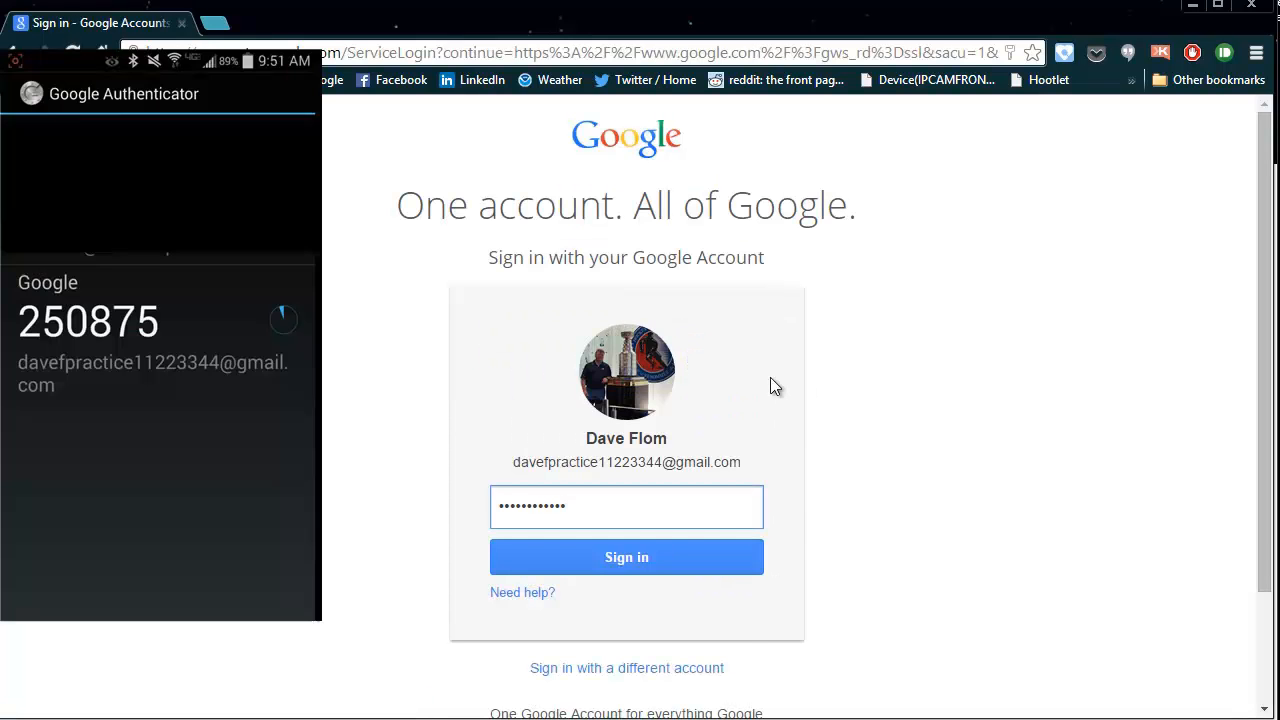
left_click(626, 556)
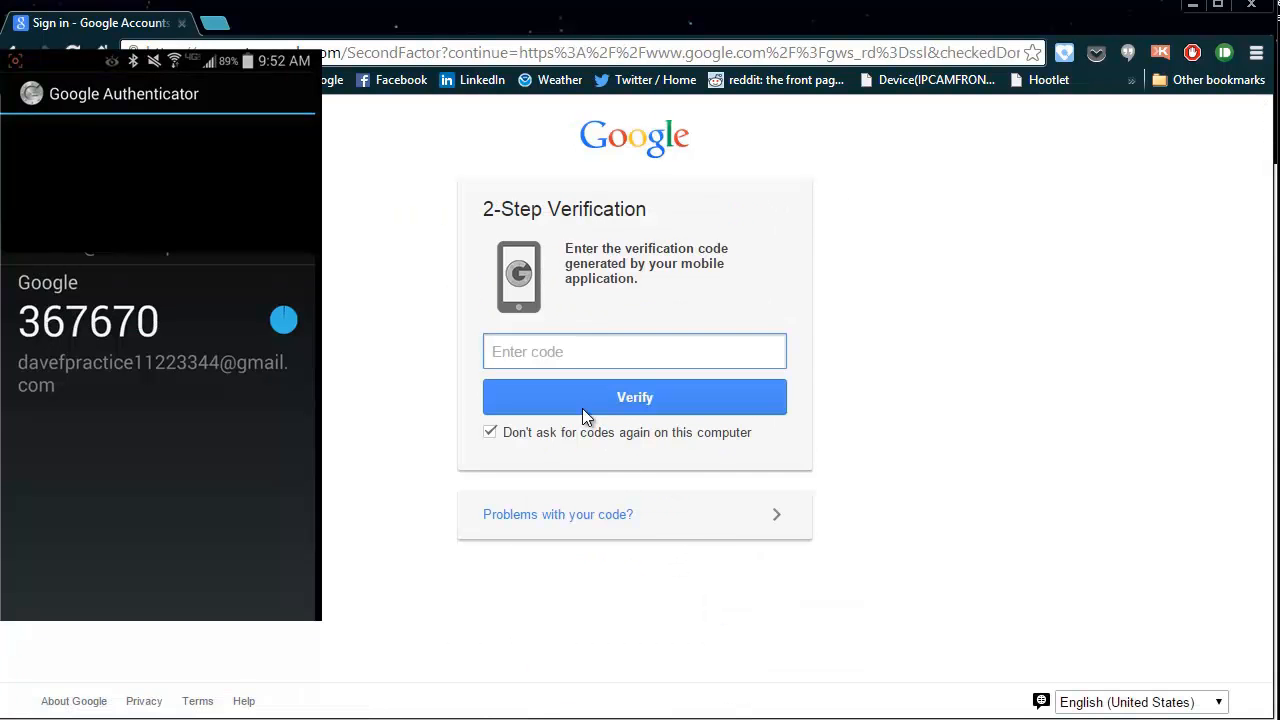
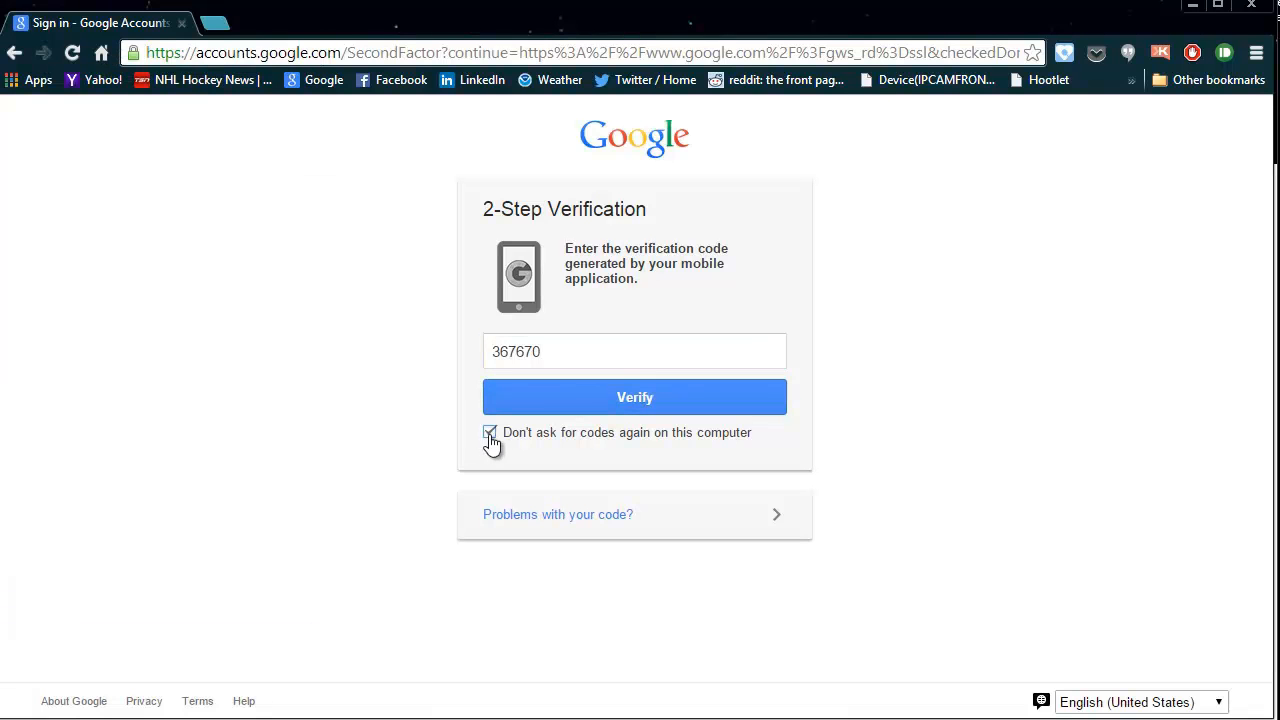
left_click(634, 396)
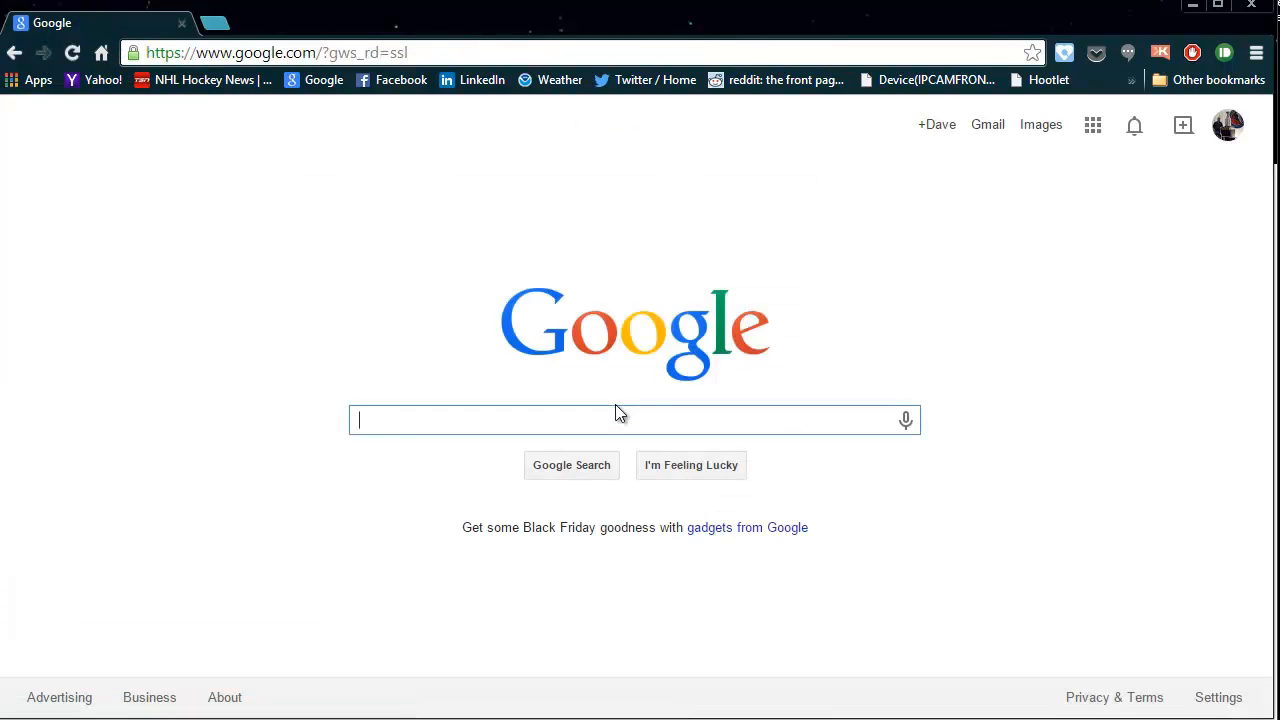